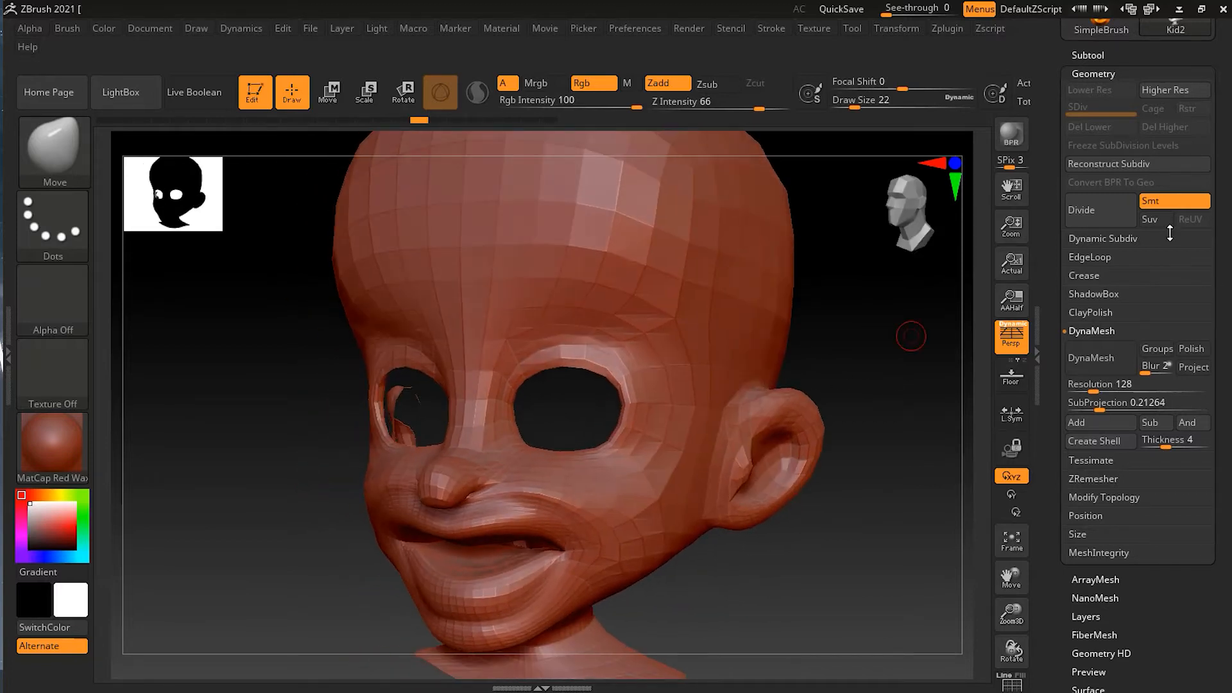
DynaMesh the kid head at resolution 128 into one closed solid with sealed eye holes and fused lips.
{"action": "left_click", "coordinate": [1100, 358]}
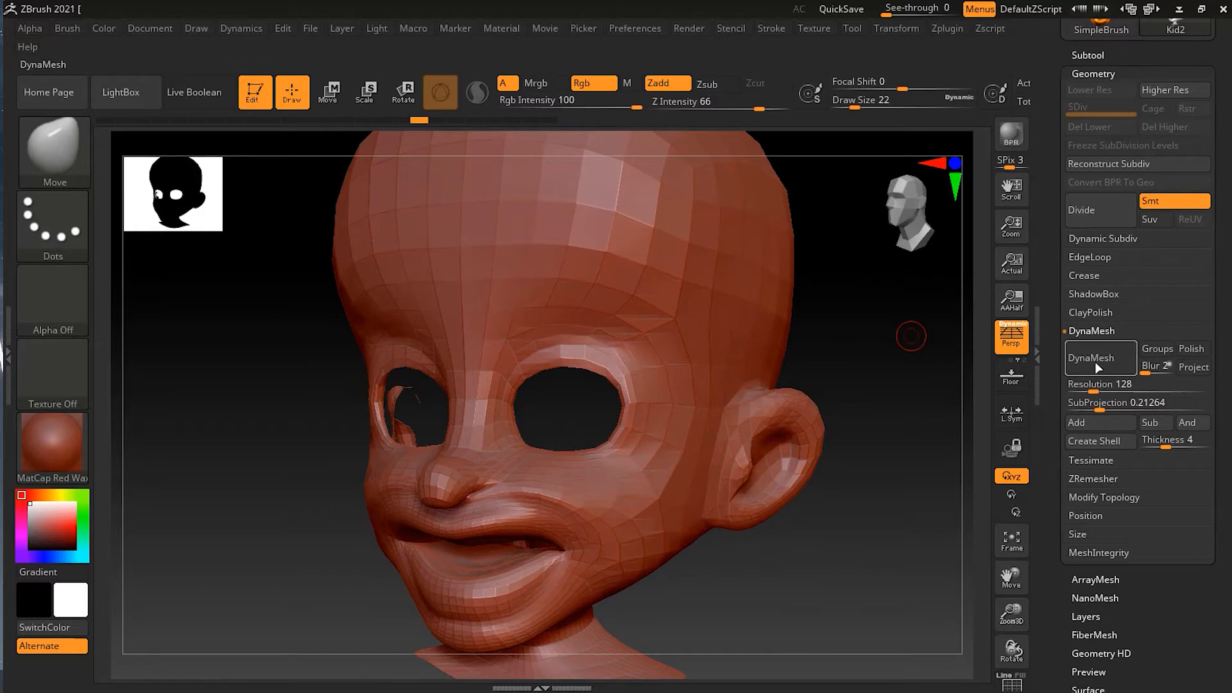
{"action": "mouse_move", "coordinate": [1012, 541]}
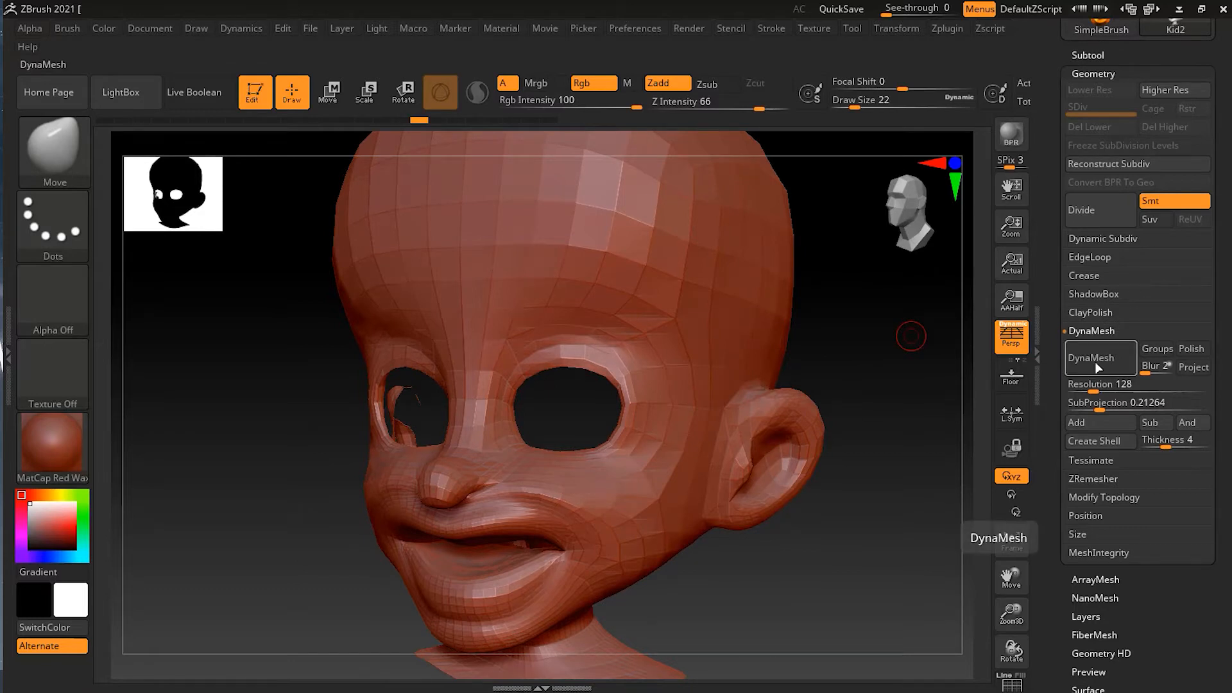
{"action": "left_click", "coordinate": [1100, 358]}
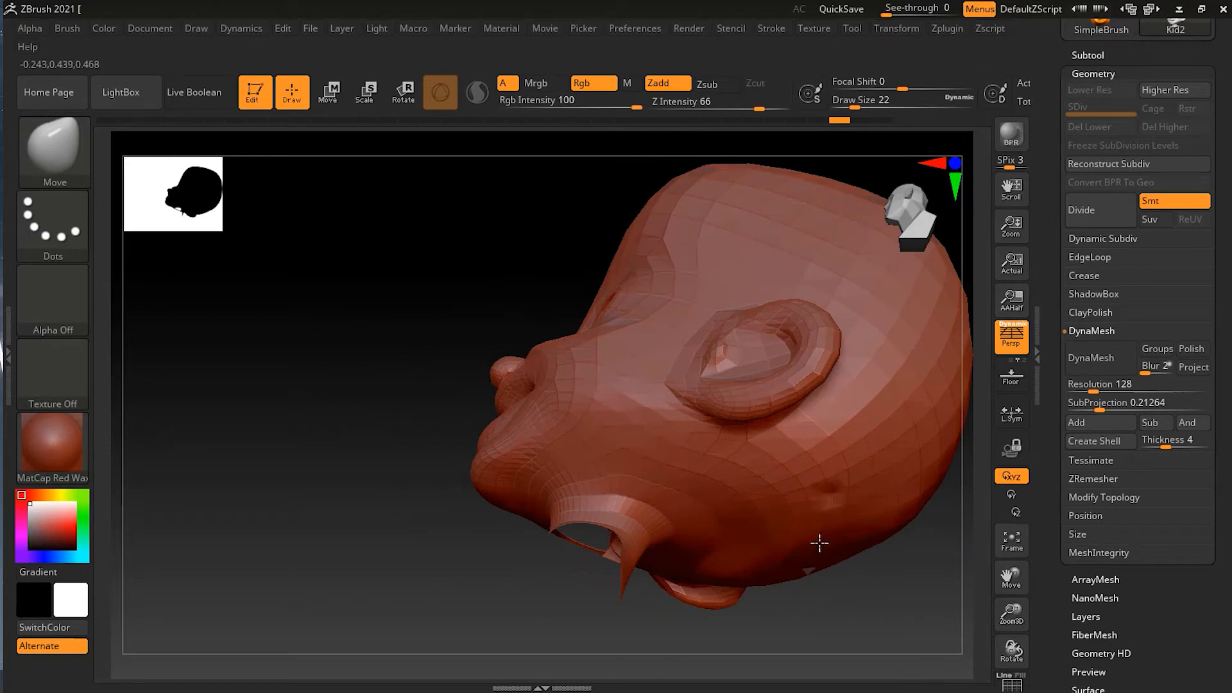
{"action": "left_click", "coordinate": [1090, 358]}
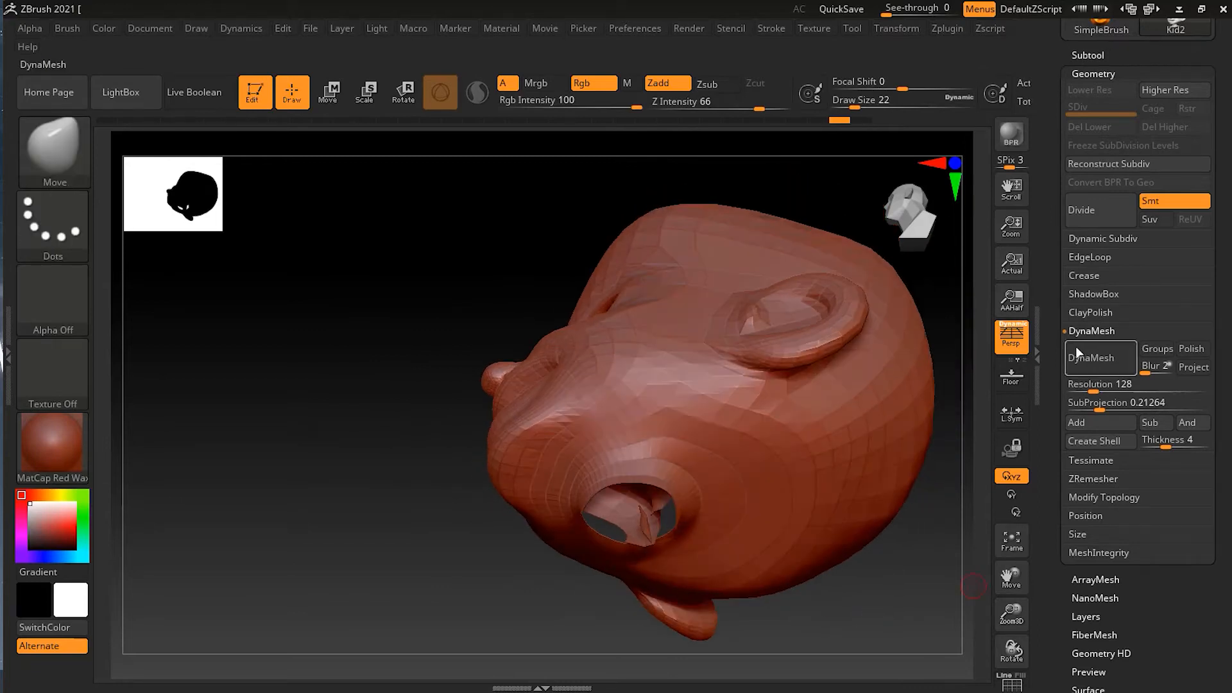
{"action": "mouse_move", "coordinate": [1125, 359]}
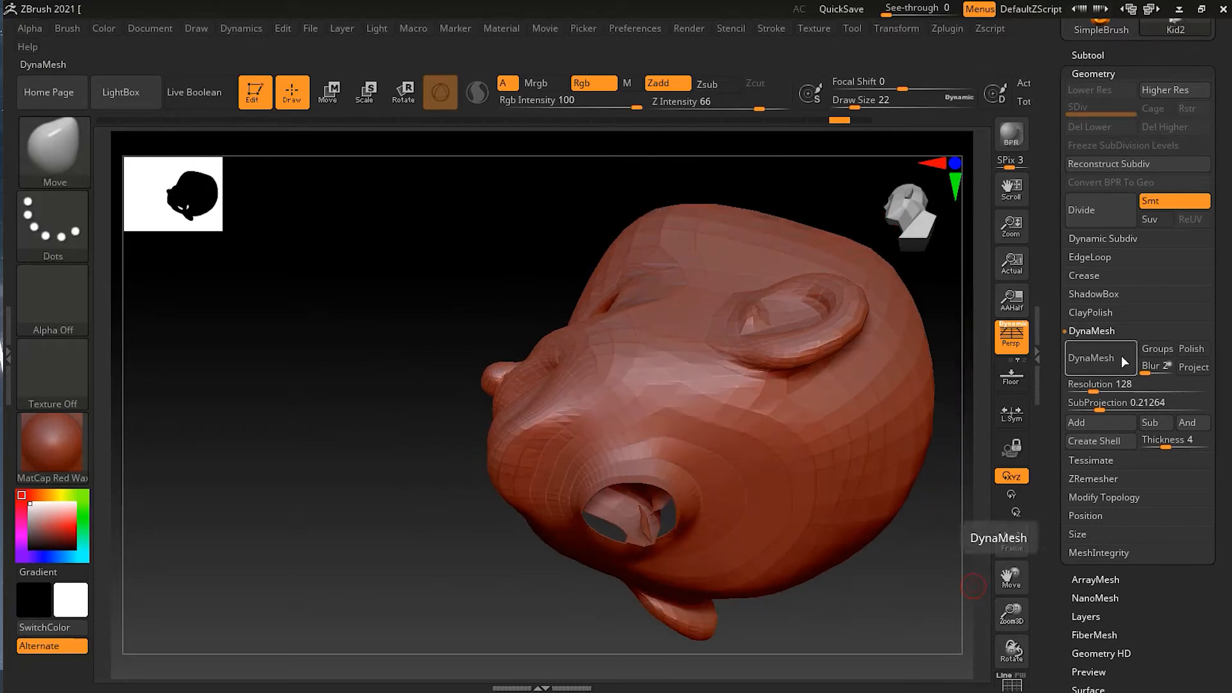
{"action": "left_click", "coordinate": [1092, 358]}
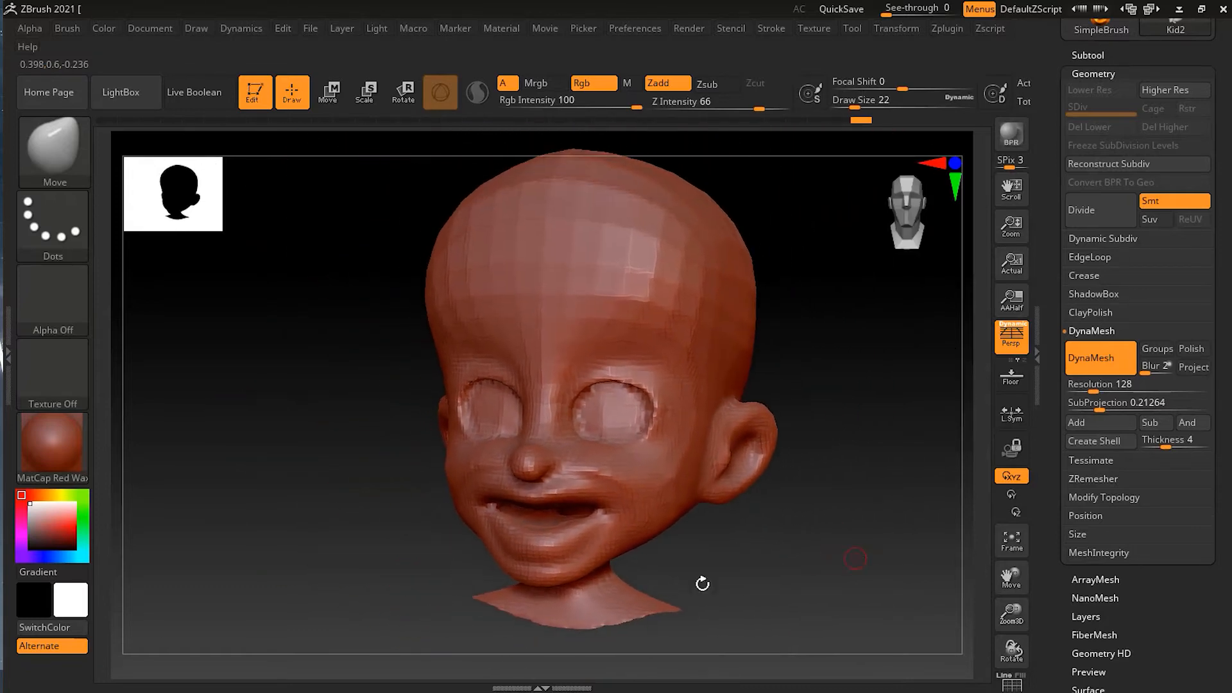
{"action": "mouse_move", "coordinate": [891, 565]}
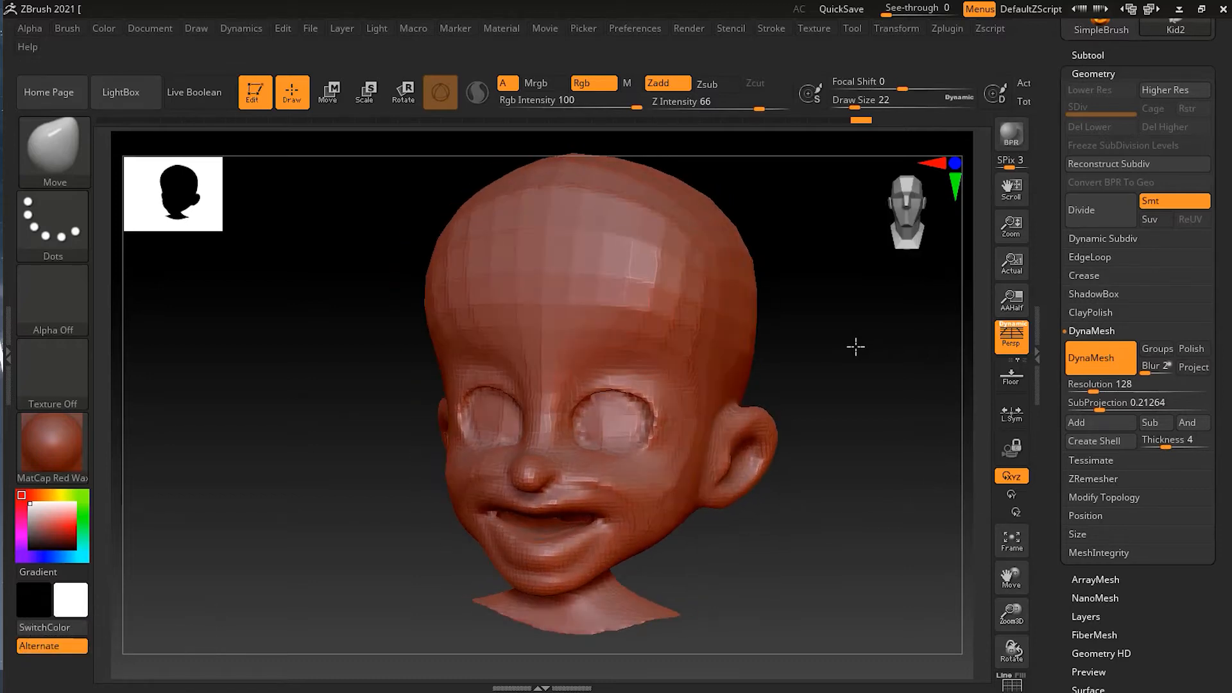
Undo the DynaMesh to restore the original low-poly head with open eye holes.
{"action": "left_click", "coordinate": [1100, 358]}
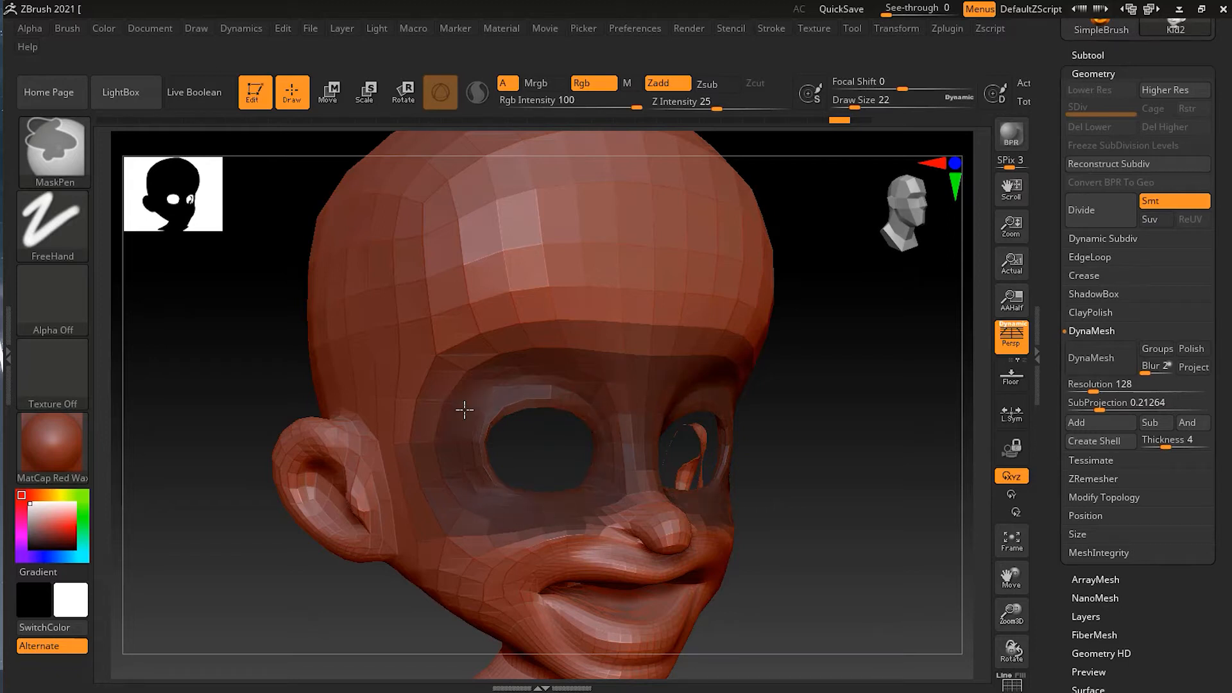
{"action": "mouse_move", "coordinate": [627, 460]}
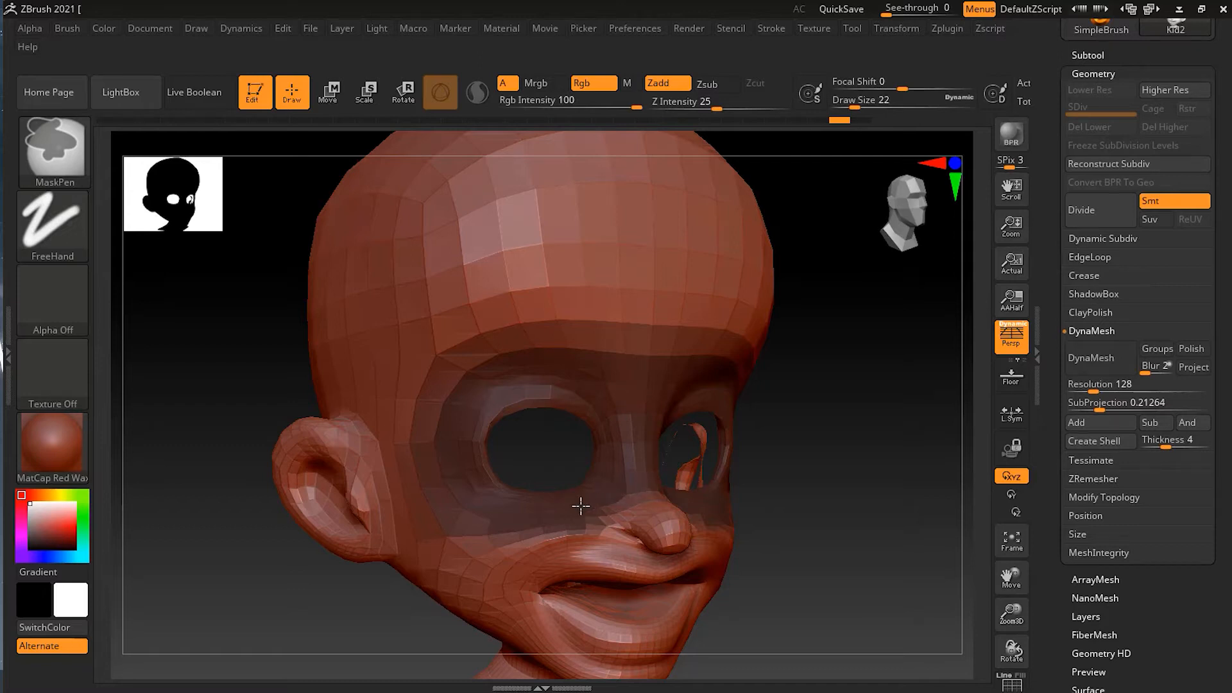
{"action": "mouse_move", "coordinate": [448, 415]}
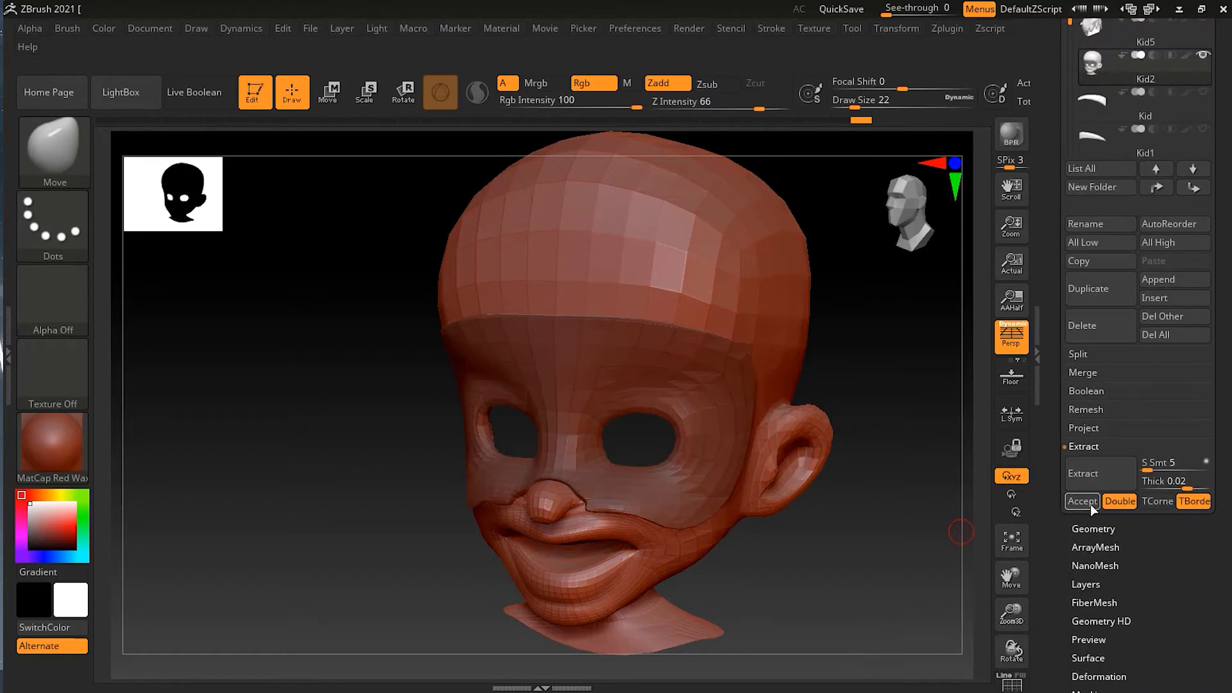
Accept the extraction so the eye band becomes its own Extract0 subtool, shown in Solo.
{"action": "left_click", "coordinate": [1081, 501]}
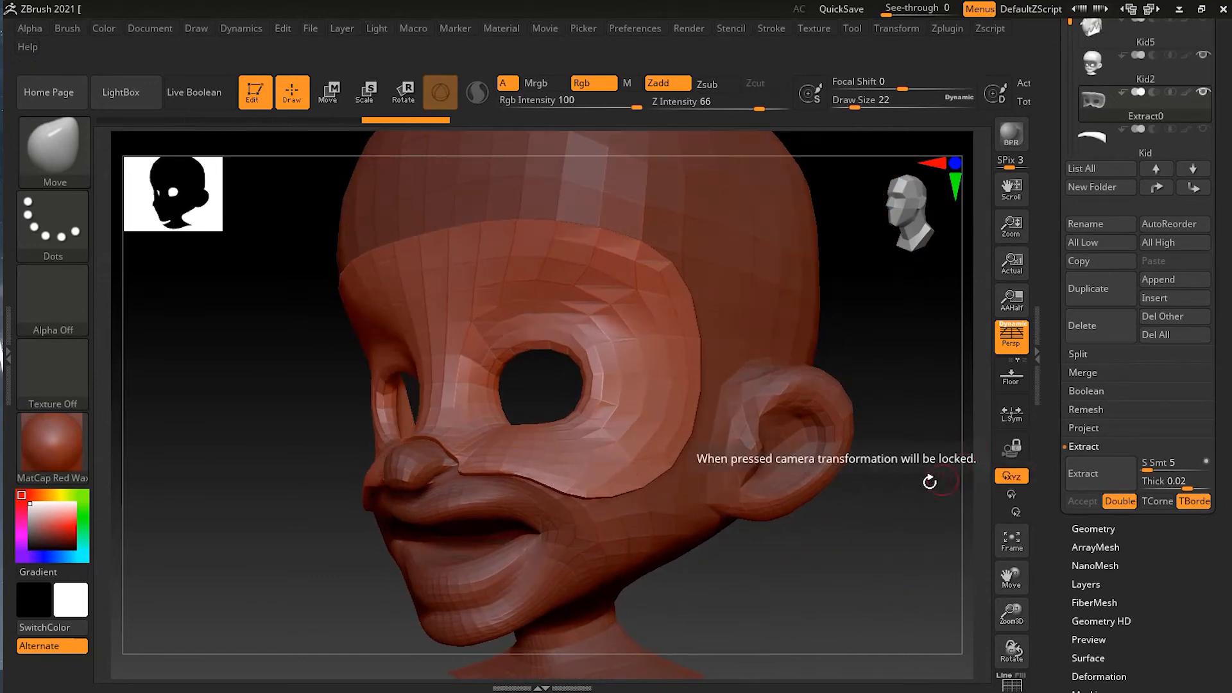
{"action": "mouse_move", "coordinate": [960, 536]}
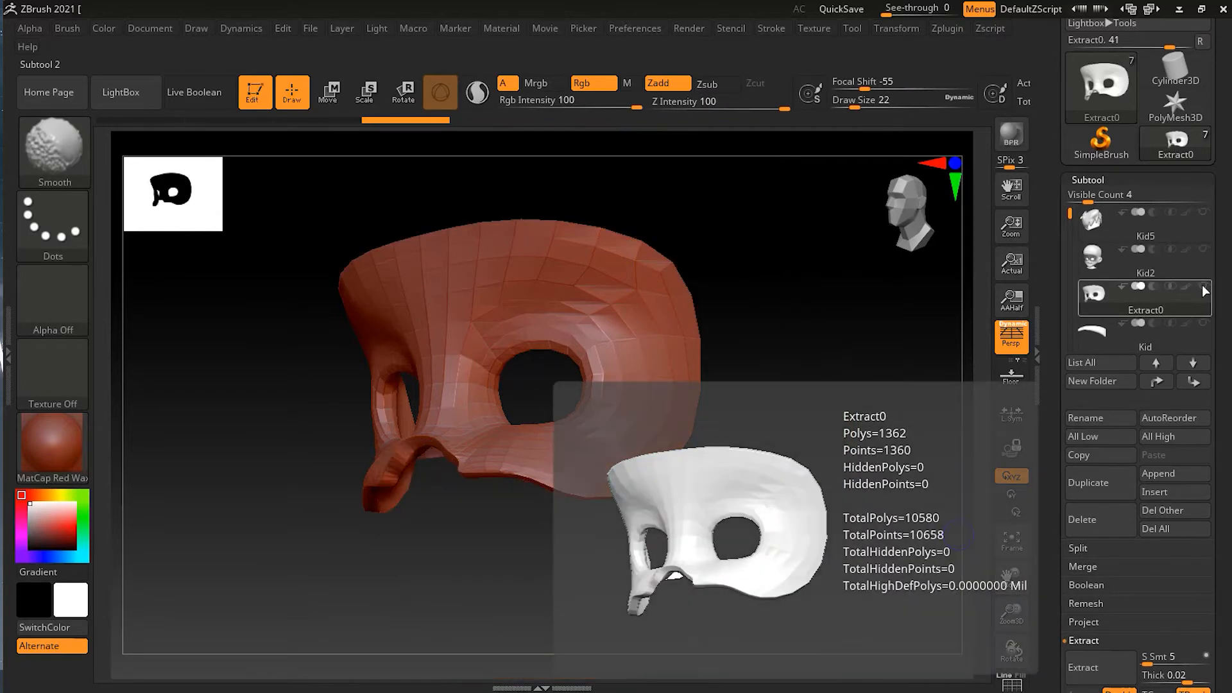
{"action": "left_click", "coordinate": [1144, 335]}
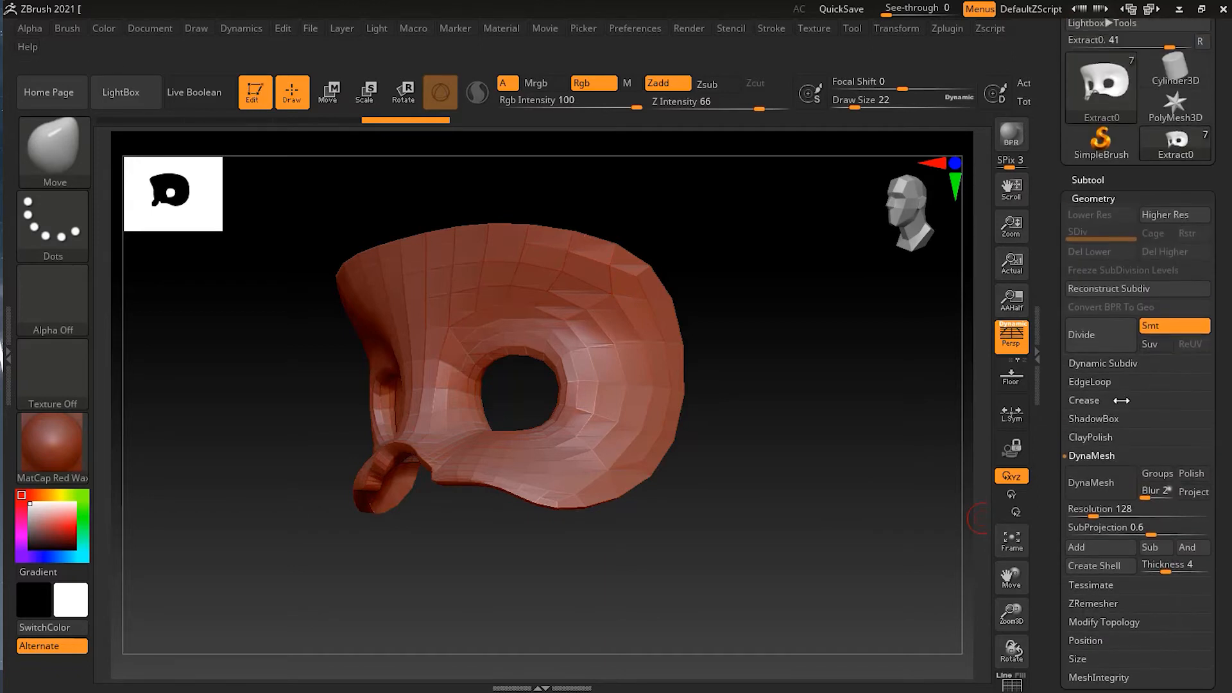
Turn Solo off in the Subtool palette so the head shows with the eye mask over it.
{"action": "left_click", "coordinate": [1100, 483]}
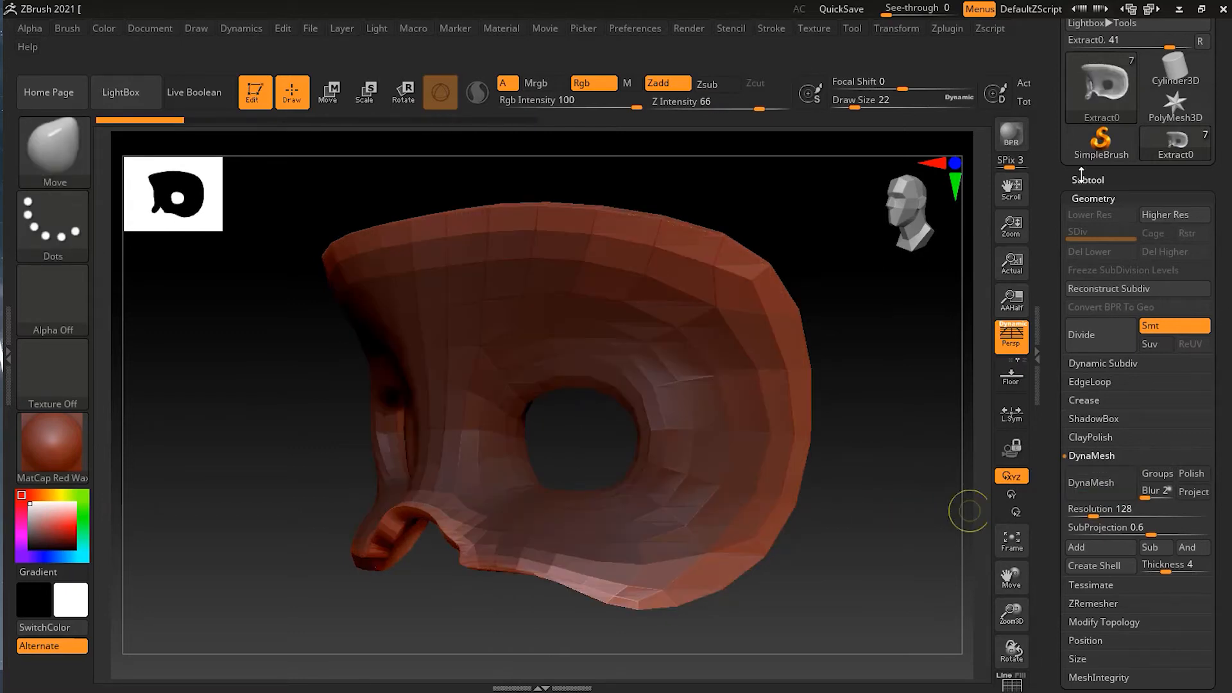
{"action": "left_click", "coordinate": [1087, 179]}
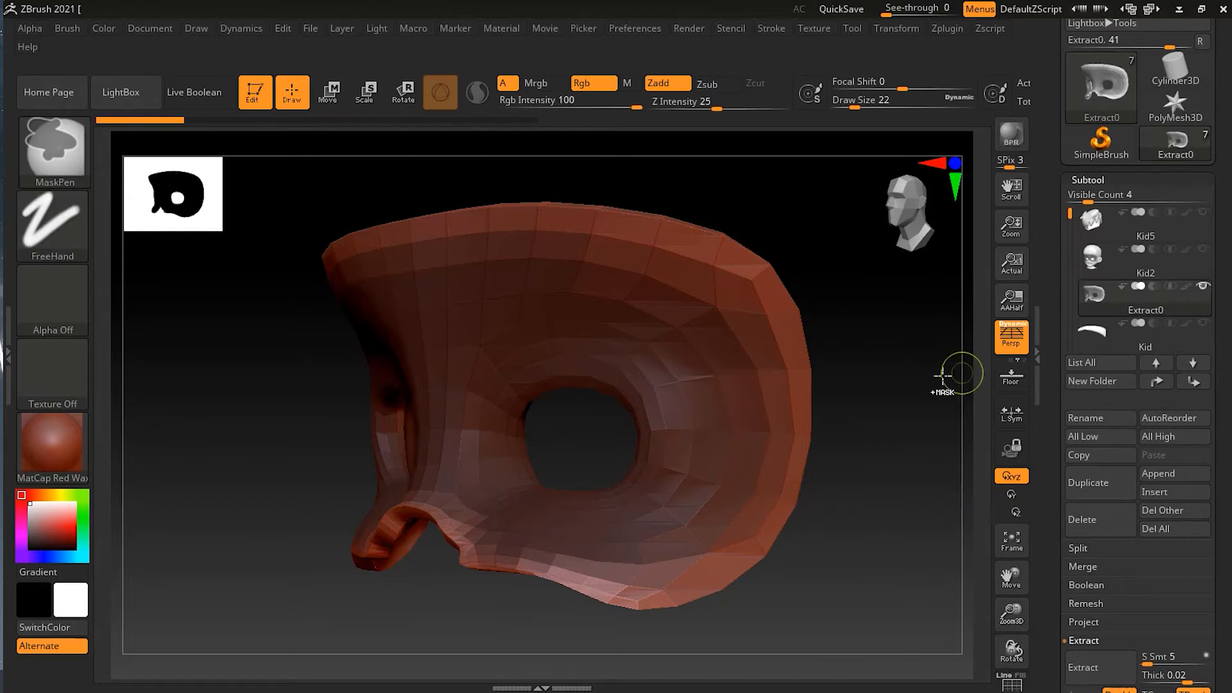
{"action": "mouse_move", "coordinate": [895, 378]}
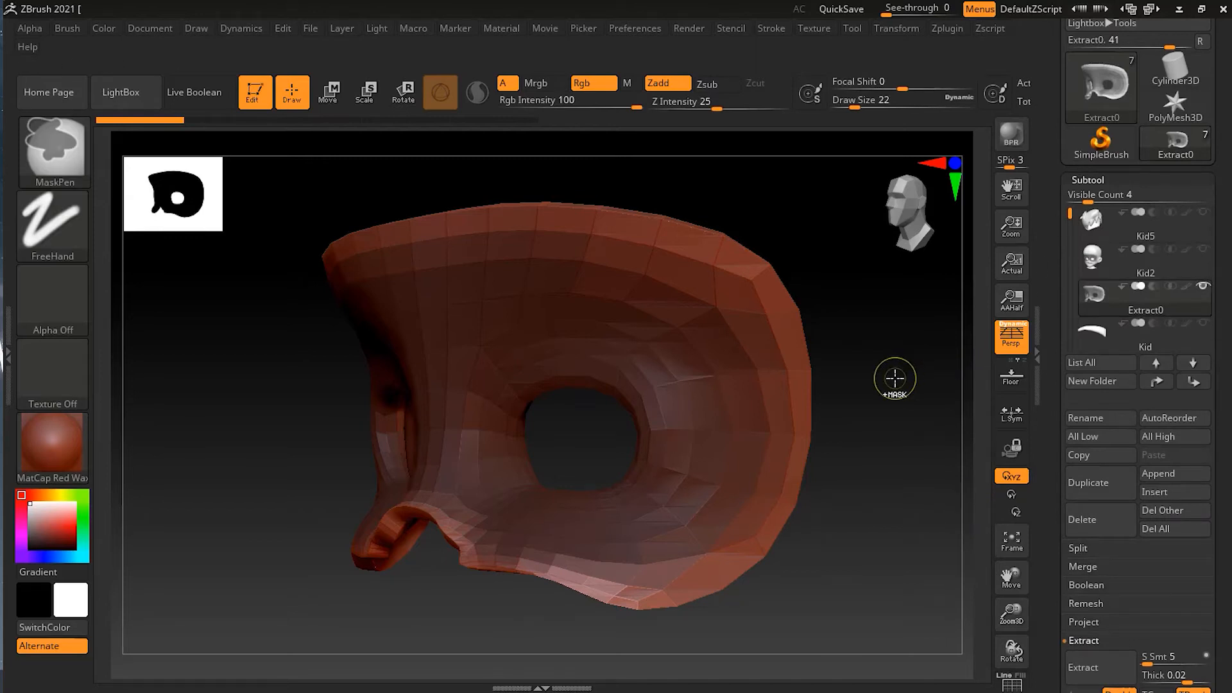
{"action": "left_click", "coordinate": [1144, 345]}
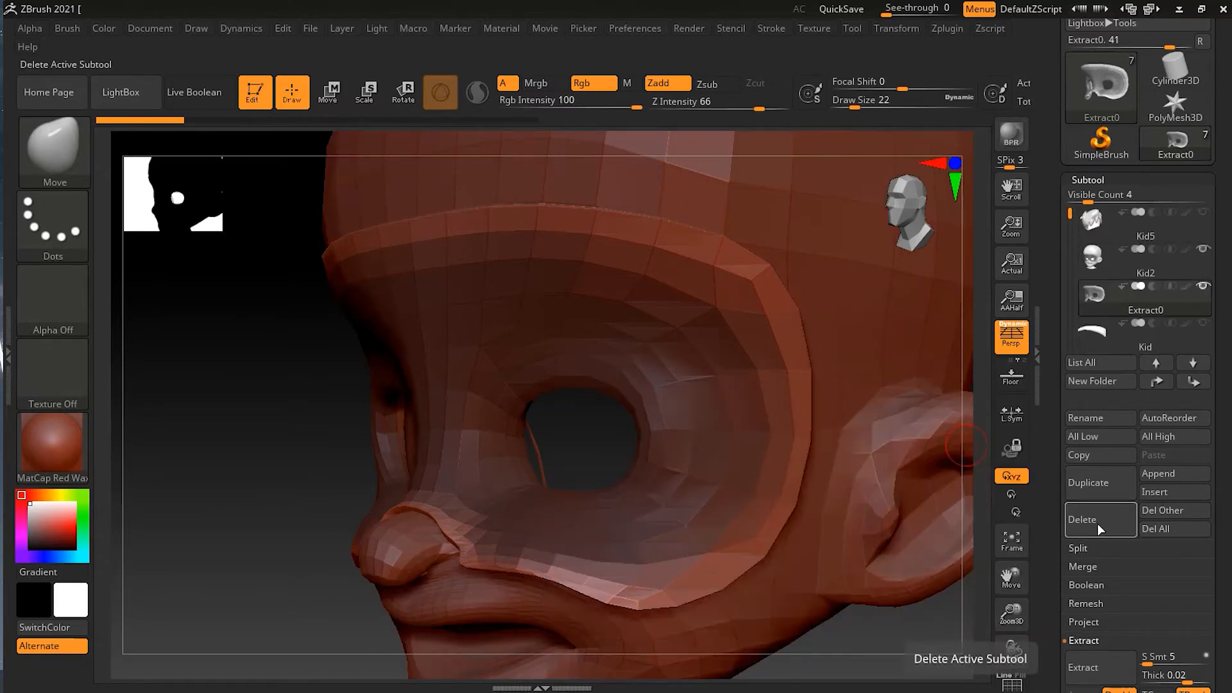
Delete the thick Extract0 piece and re-extract the eye band from Kid2 at thickness 0.00002.
{"action": "left_click", "coordinate": [1082, 520]}
{"action": "type", "text": "0.00002"}
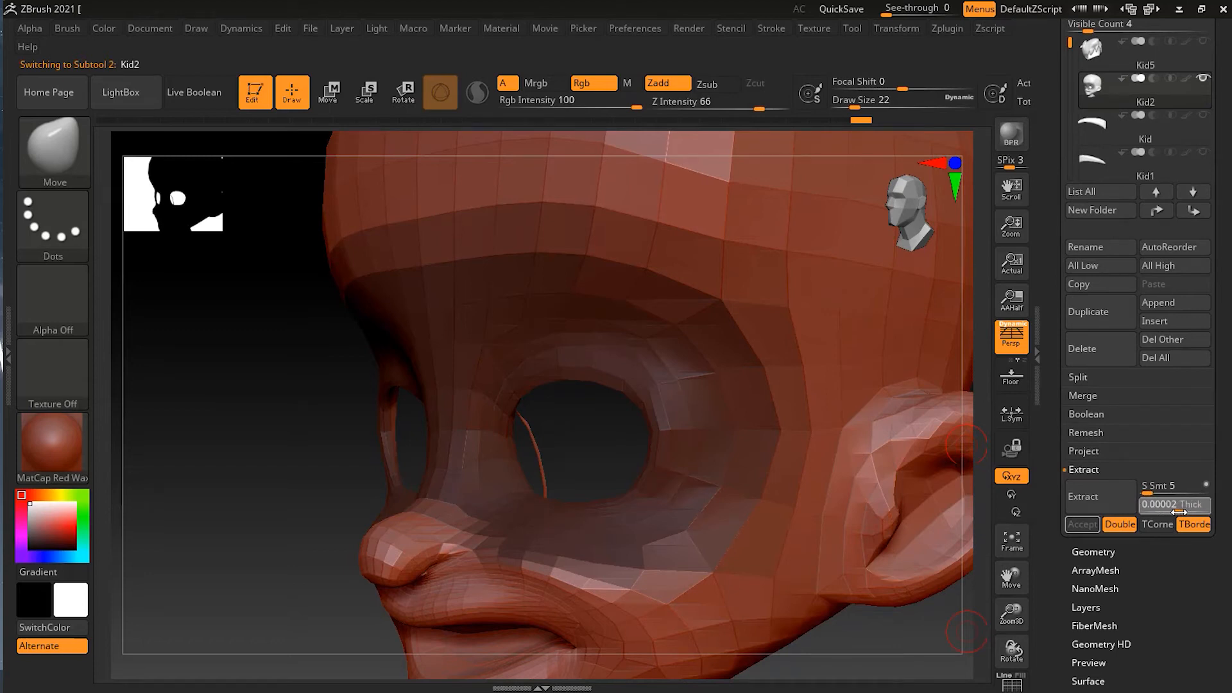
{"action": "mouse_move", "coordinate": [1084, 495]}
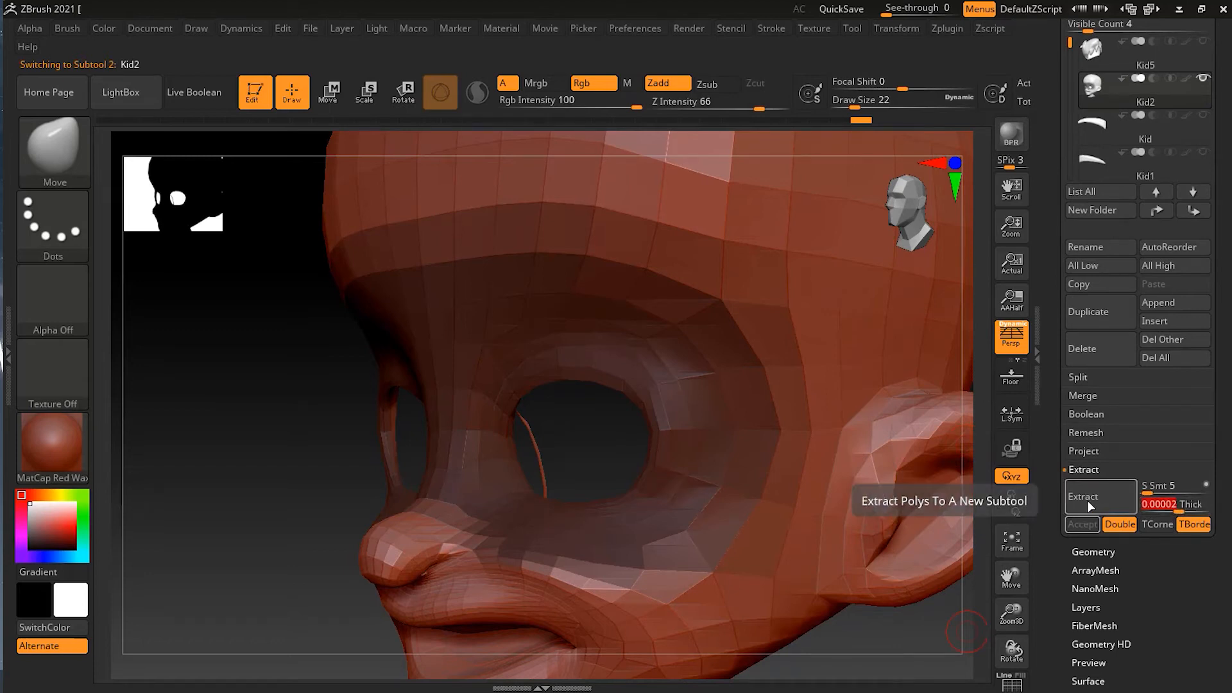
{"action": "left_click", "coordinate": [1083, 496]}
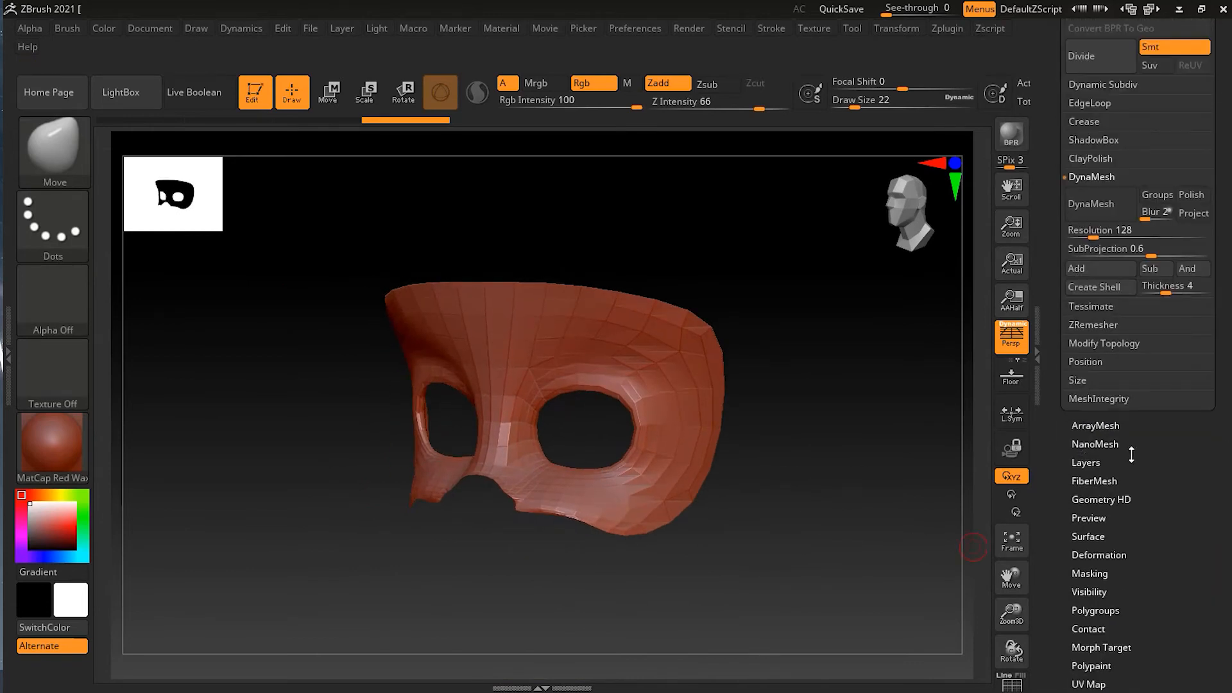
Activate the Clay brush at Draw Size 39 and Z Intensity 50 over the thin mask.
{"action": "left_click", "coordinate": [1101, 439]}
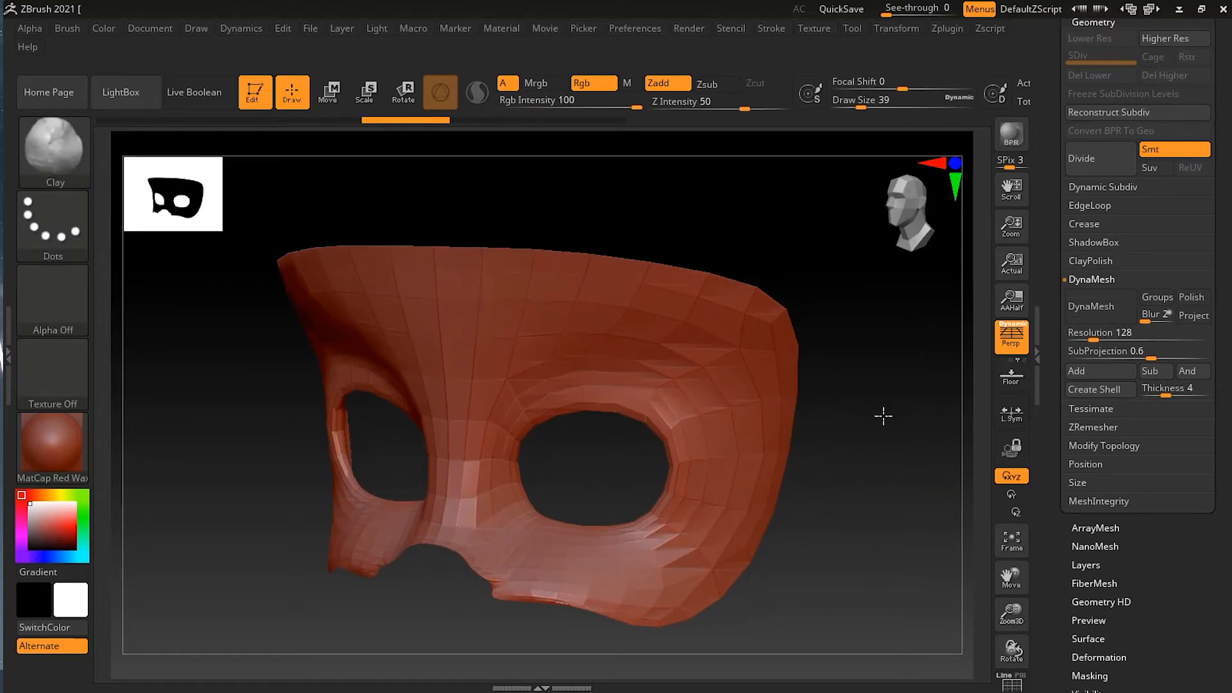
{"action": "mouse_move", "coordinate": [51, 149]}
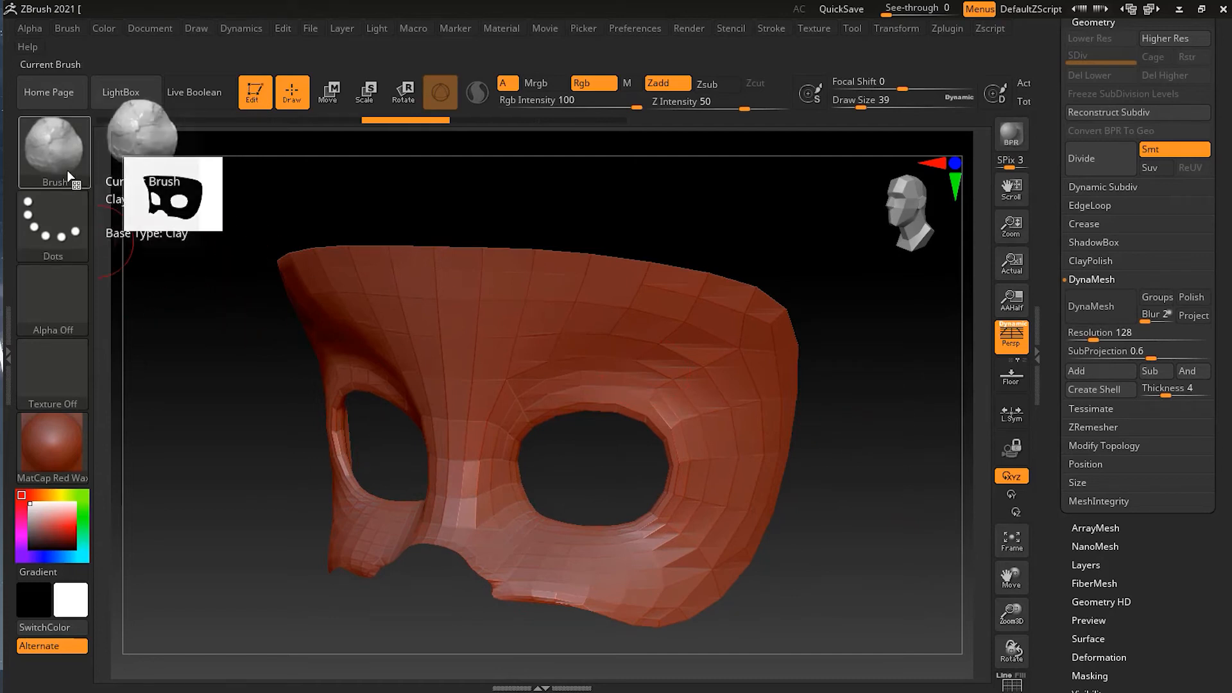
{"action": "left_click", "coordinate": [53, 147]}
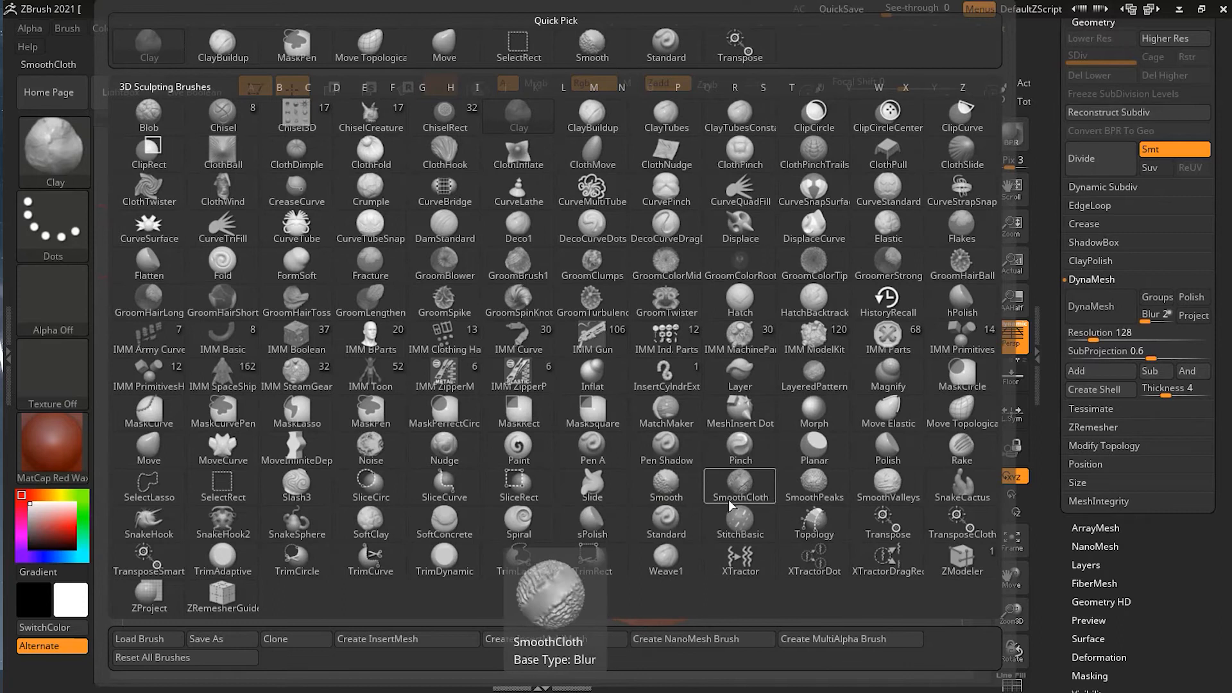
Filter the brush palette by I and choose the Inflat brush.
{"action": "left_click", "coordinate": [478, 86]}
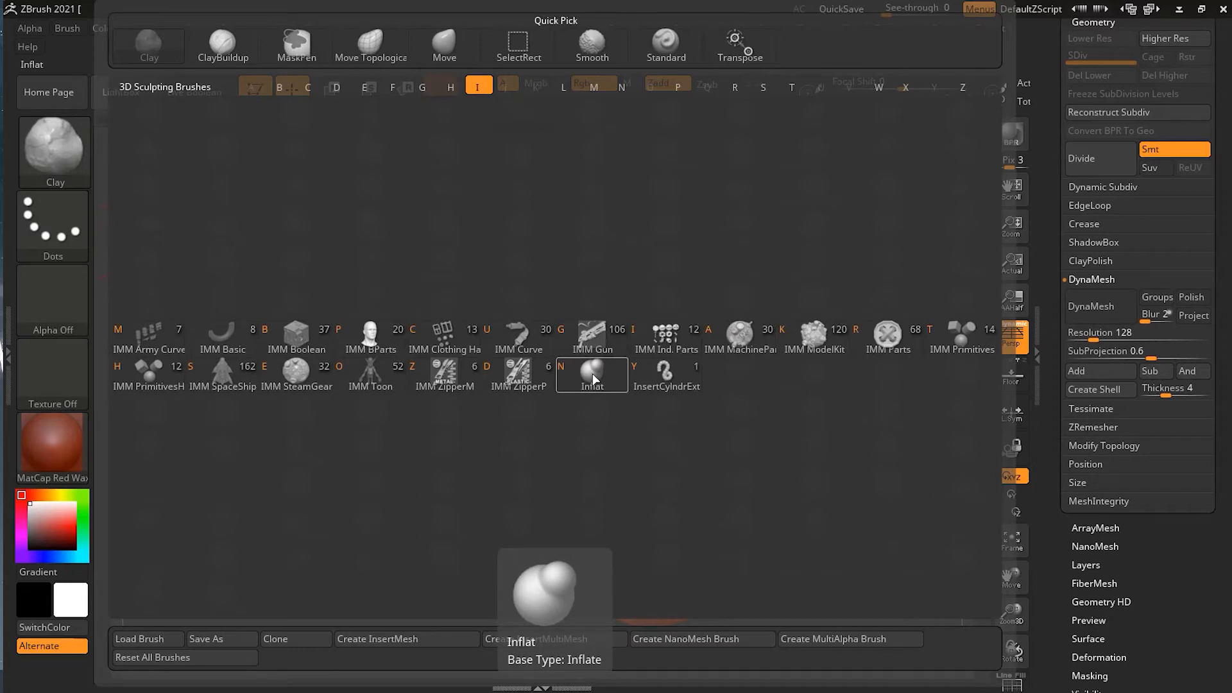
{"action": "left_click", "coordinate": [591, 375]}
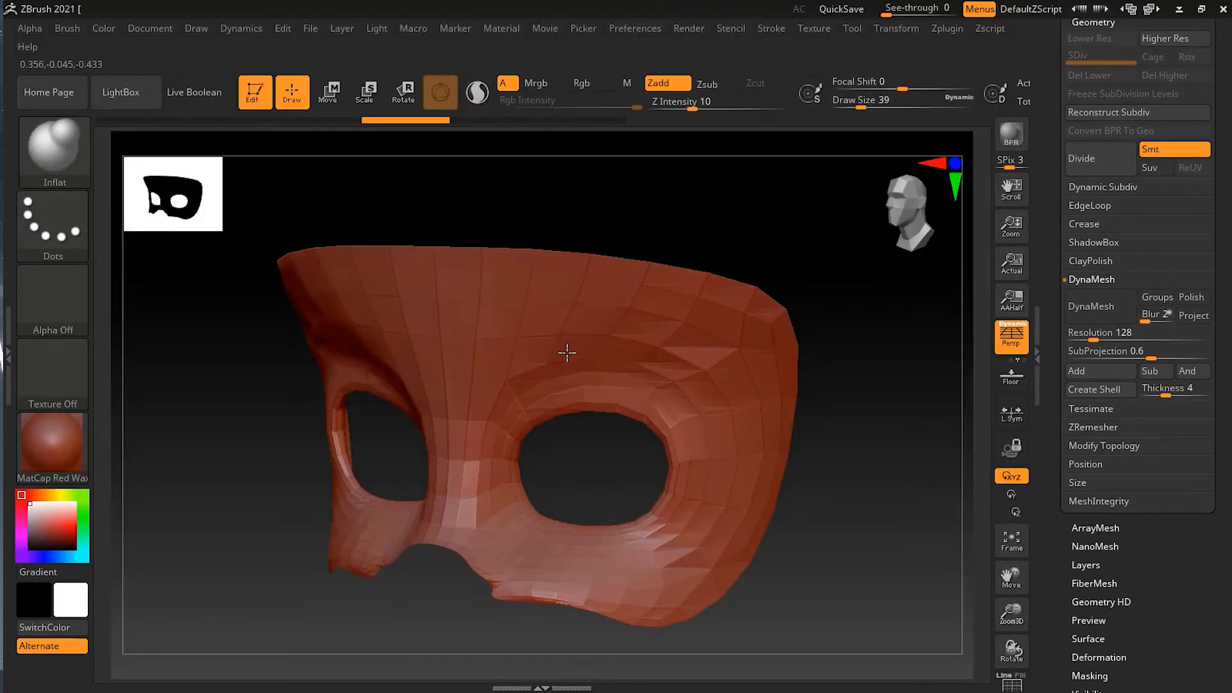
Inflate the thin eye mask and DynaMesh it at 128, leaving ragged torn edges.
{"action": "left_click", "coordinate": [711, 103]}
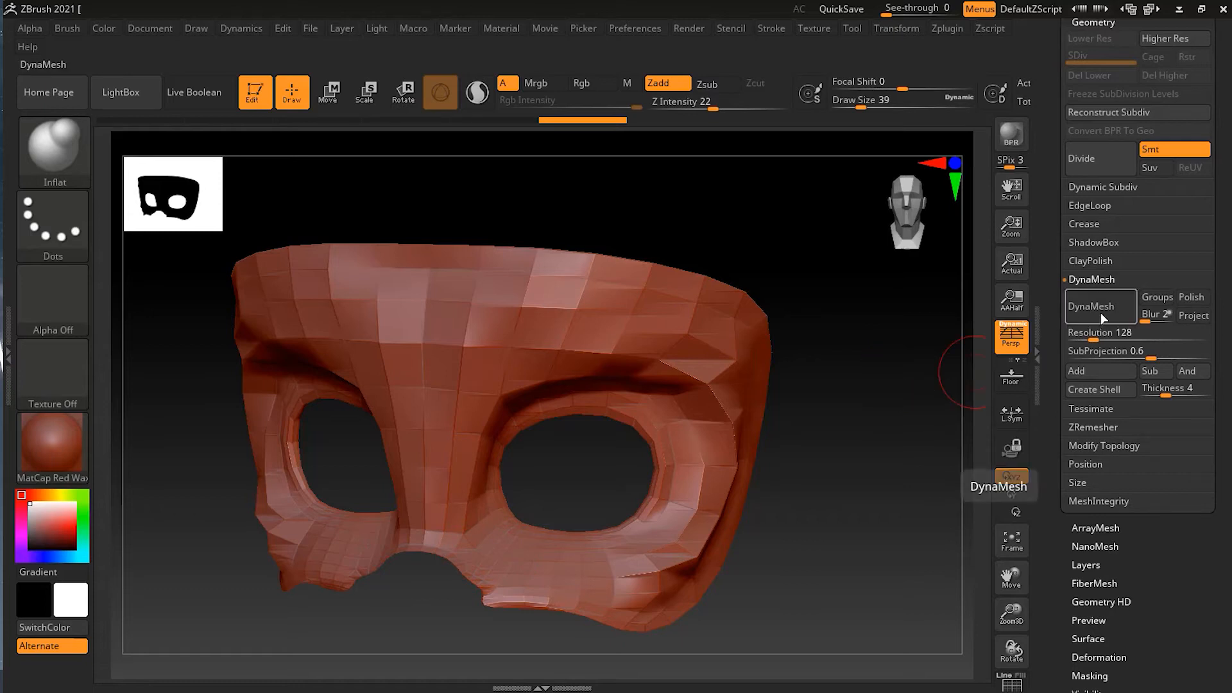
{"action": "left_click", "coordinate": [1099, 306]}
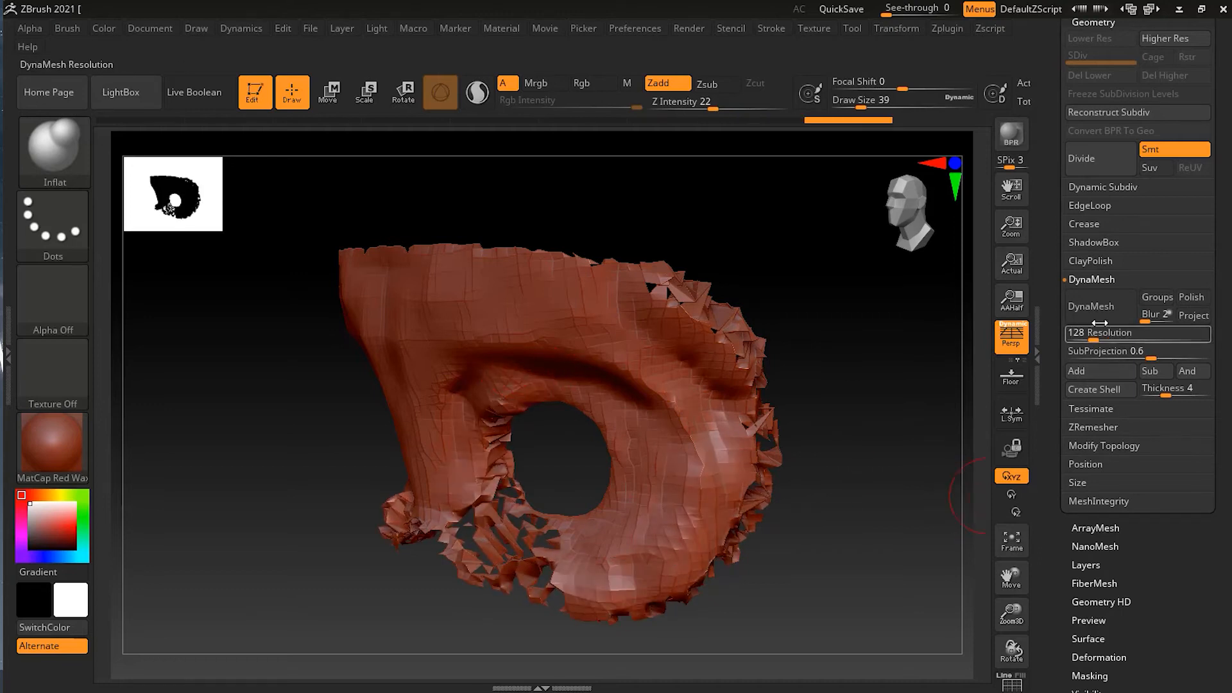
Inflate the ragged lower rim and the torn patch below the eye, DynaMeshing after each pass until closed.
{"action": "left_click", "coordinate": [1091, 307]}
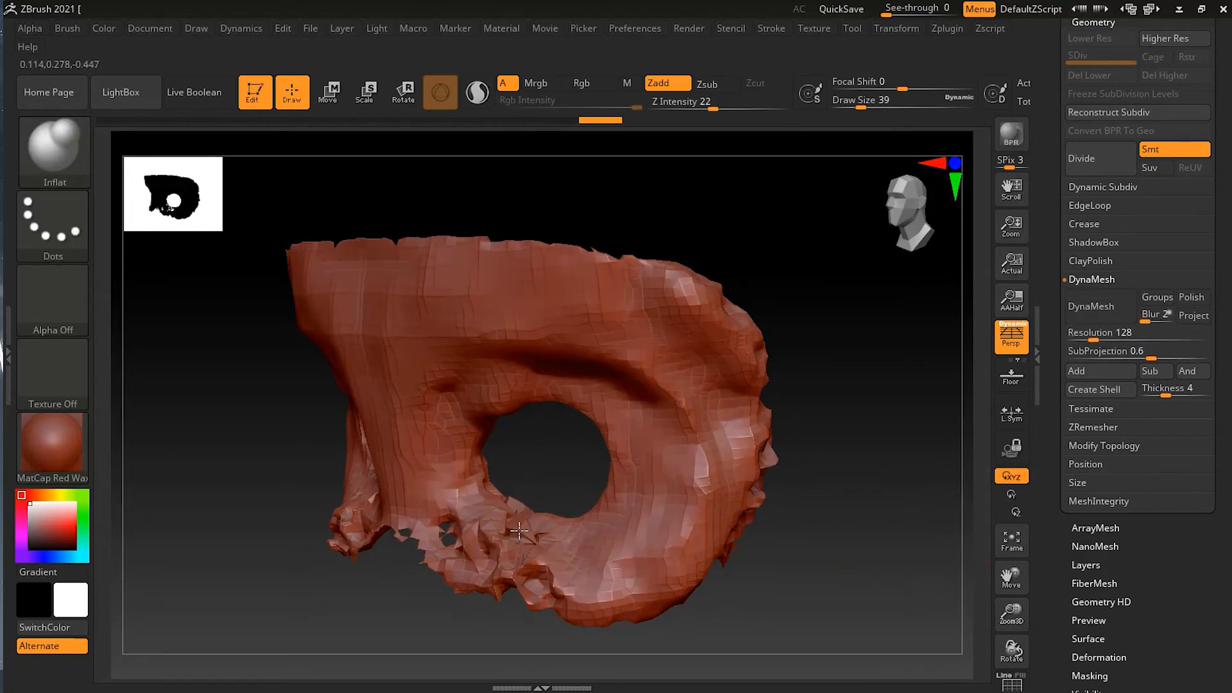
{"action": "left_click", "coordinate": [1092, 307]}
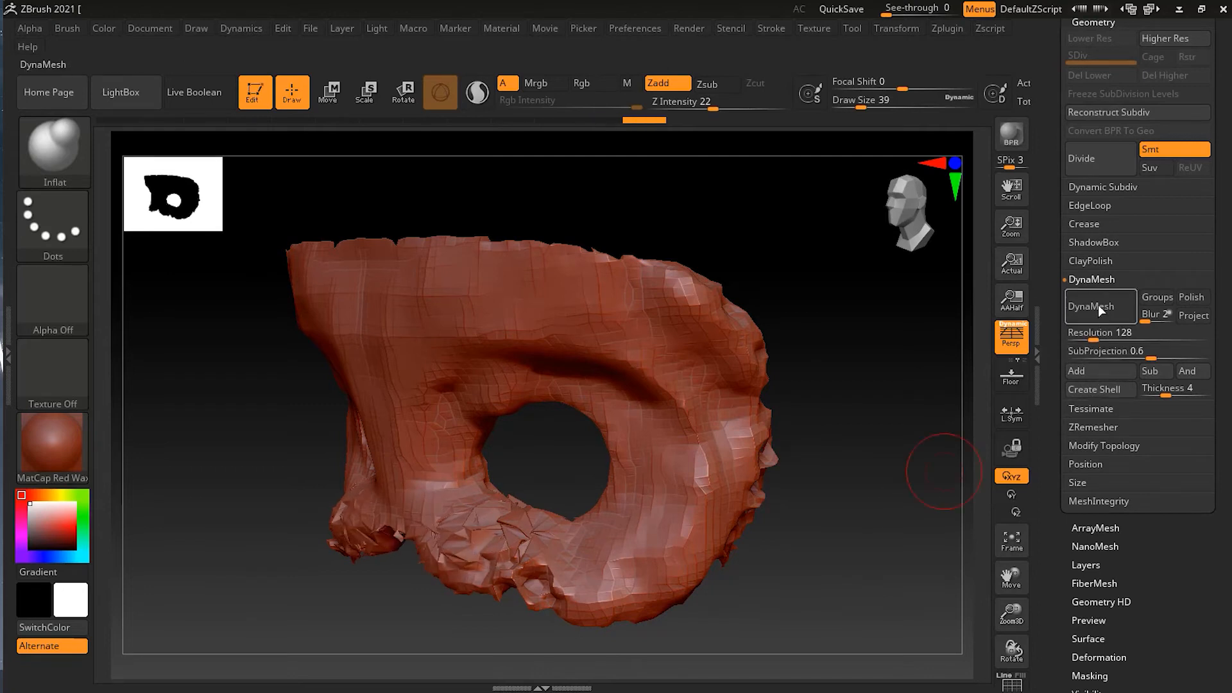
{"action": "left_click", "coordinate": [1100, 307]}
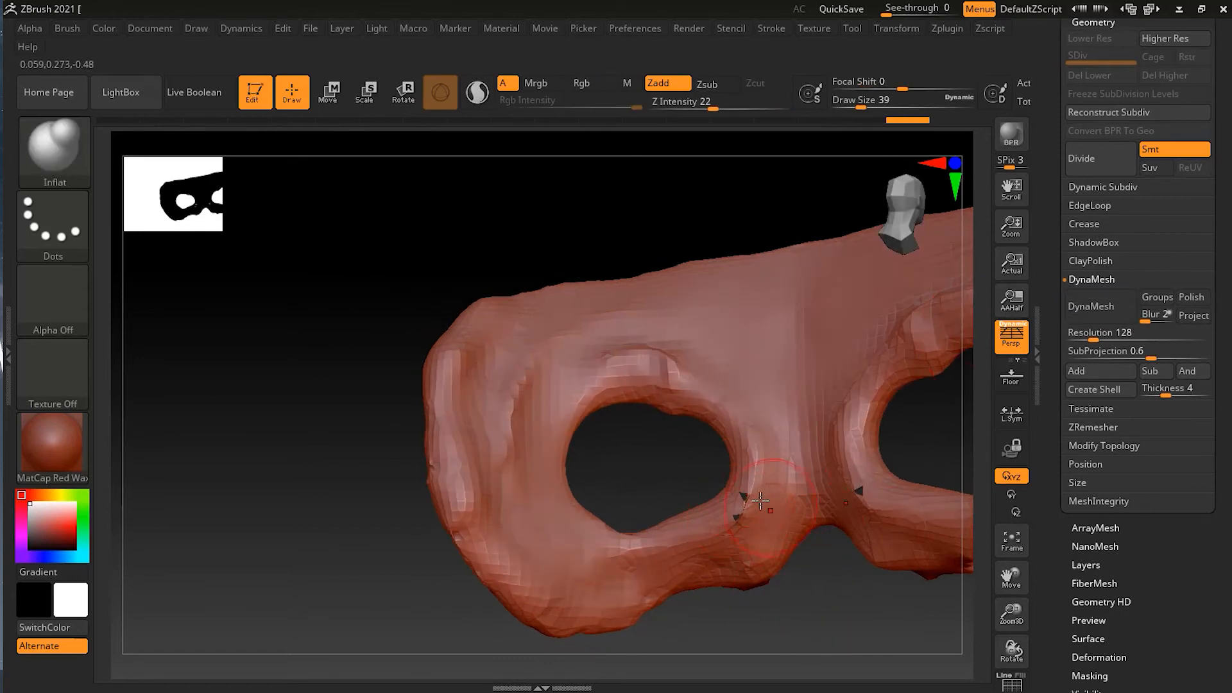
{"action": "left_click", "coordinate": [1091, 305]}
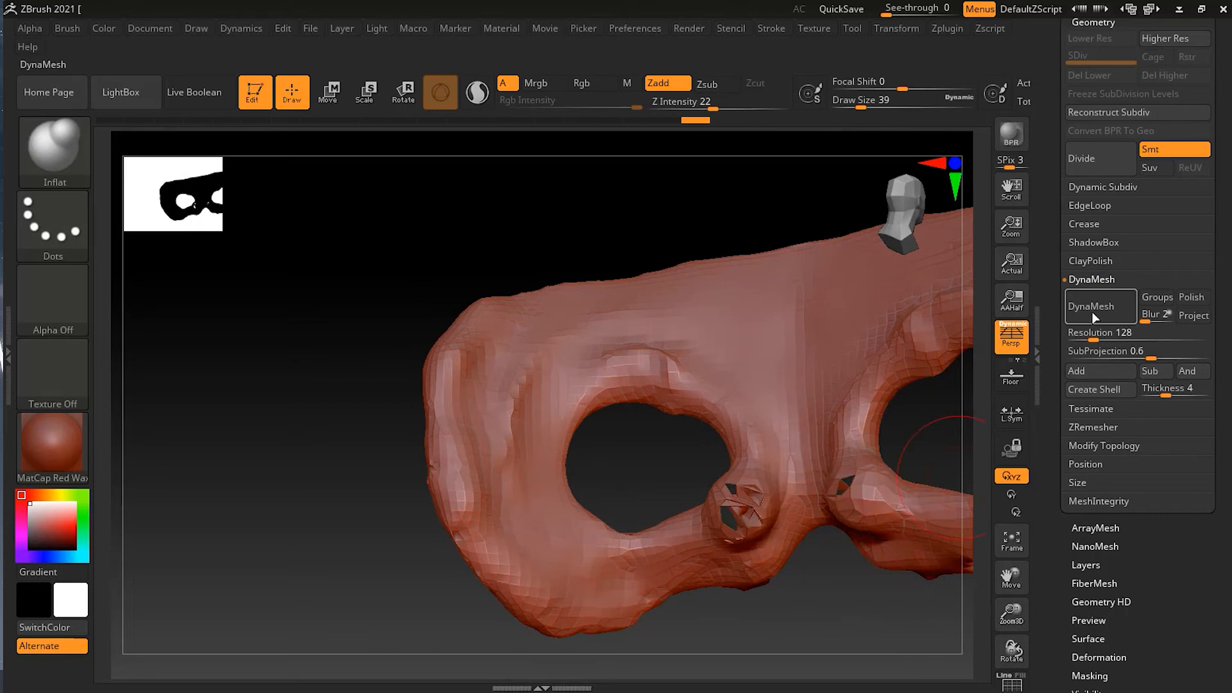
{"action": "left_click", "coordinate": [1100, 306]}
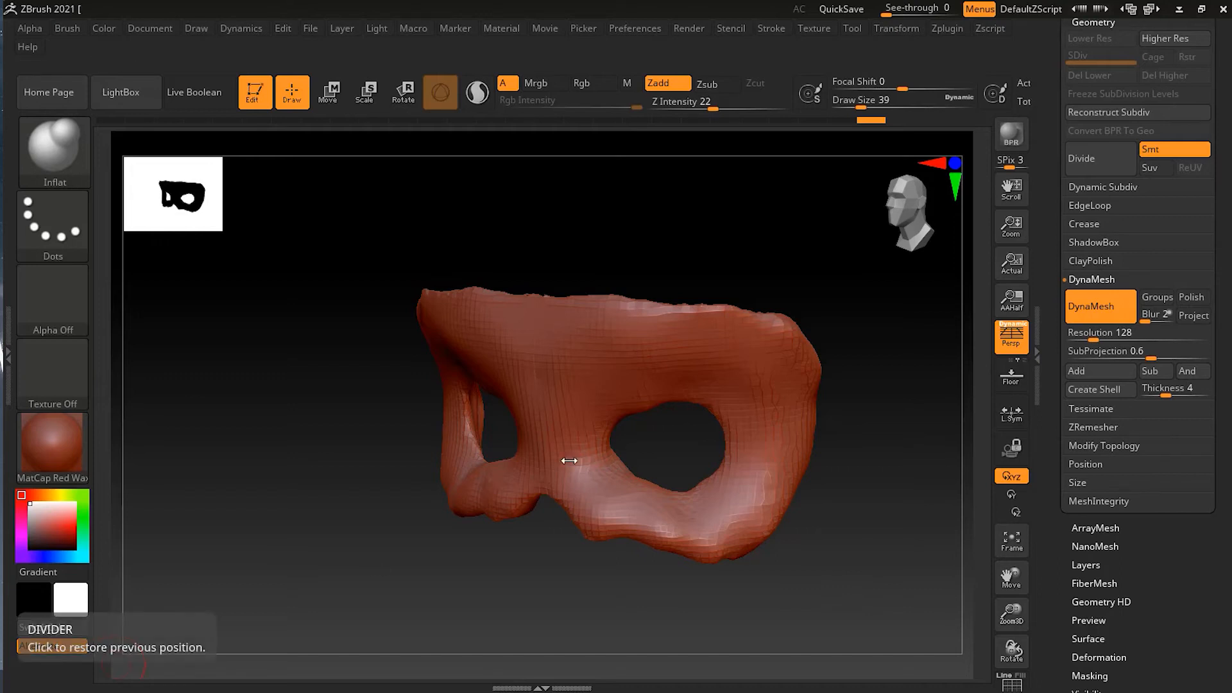
{"action": "mouse_move", "coordinate": [870, 123]}
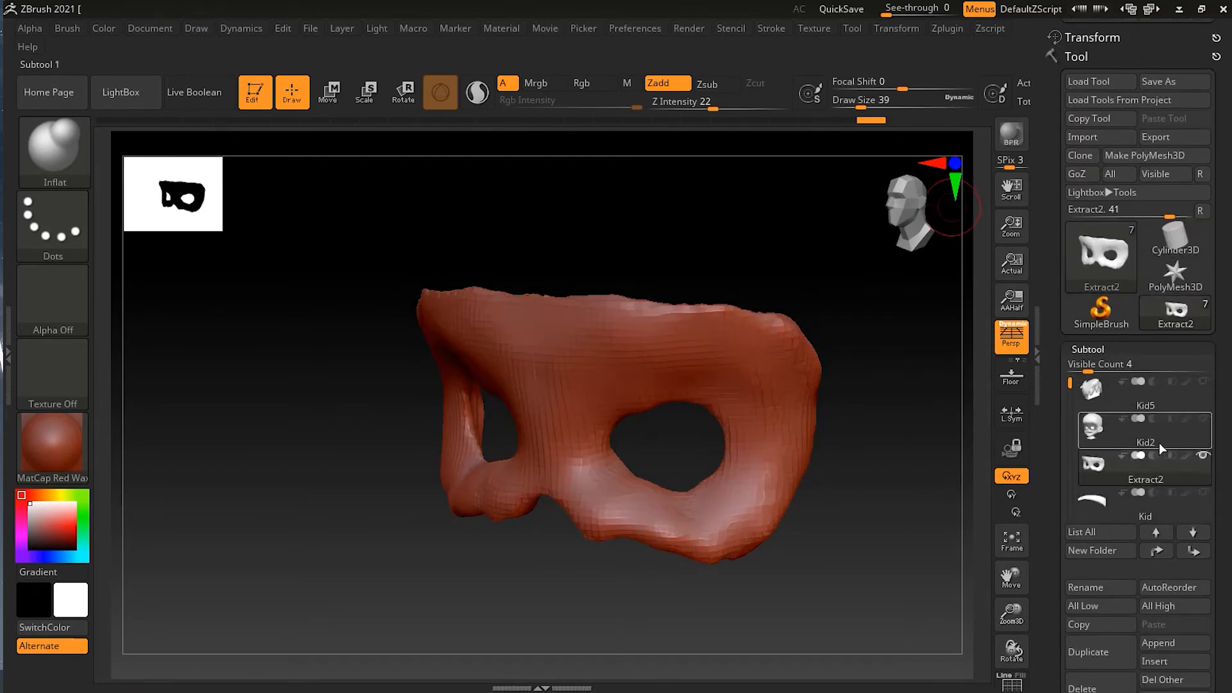
Make the Kid2 head the active subtool, keeping the thickened mask separate.
{"action": "left_click", "coordinate": [1144, 428]}
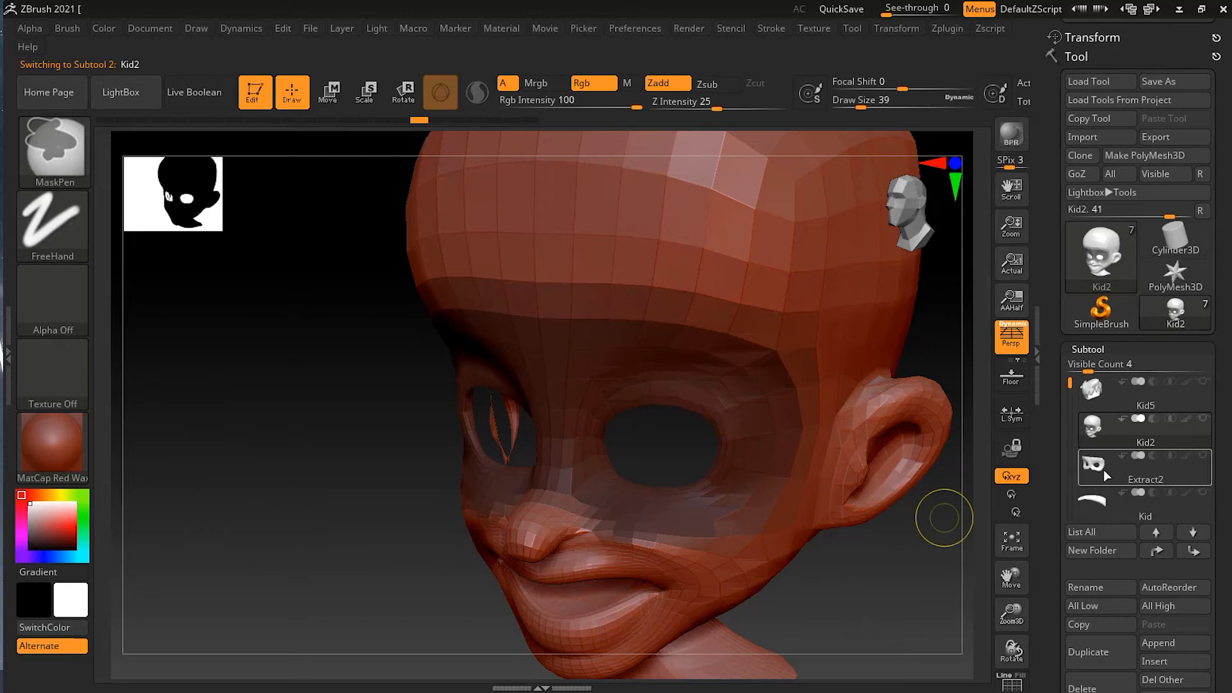
{"action": "mouse_move", "coordinate": [454, 475]}
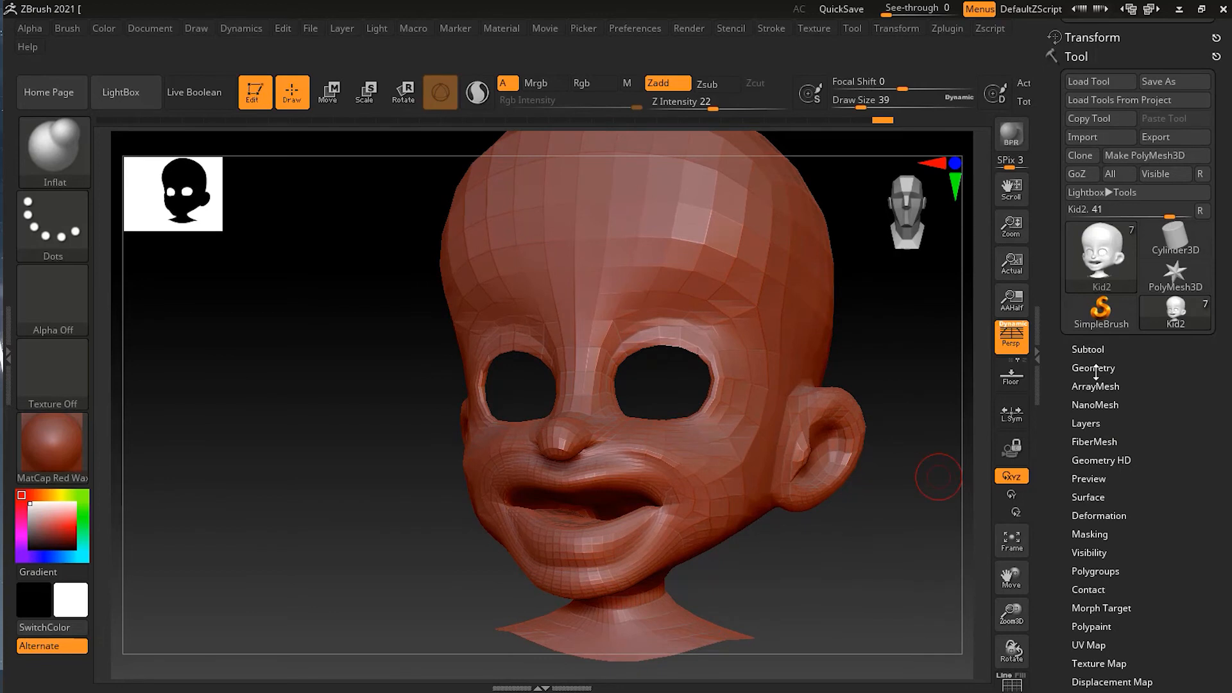
Open the Brush palette and filter it to brushes starting with M.
{"action": "left_click", "coordinate": [1094, 369]}
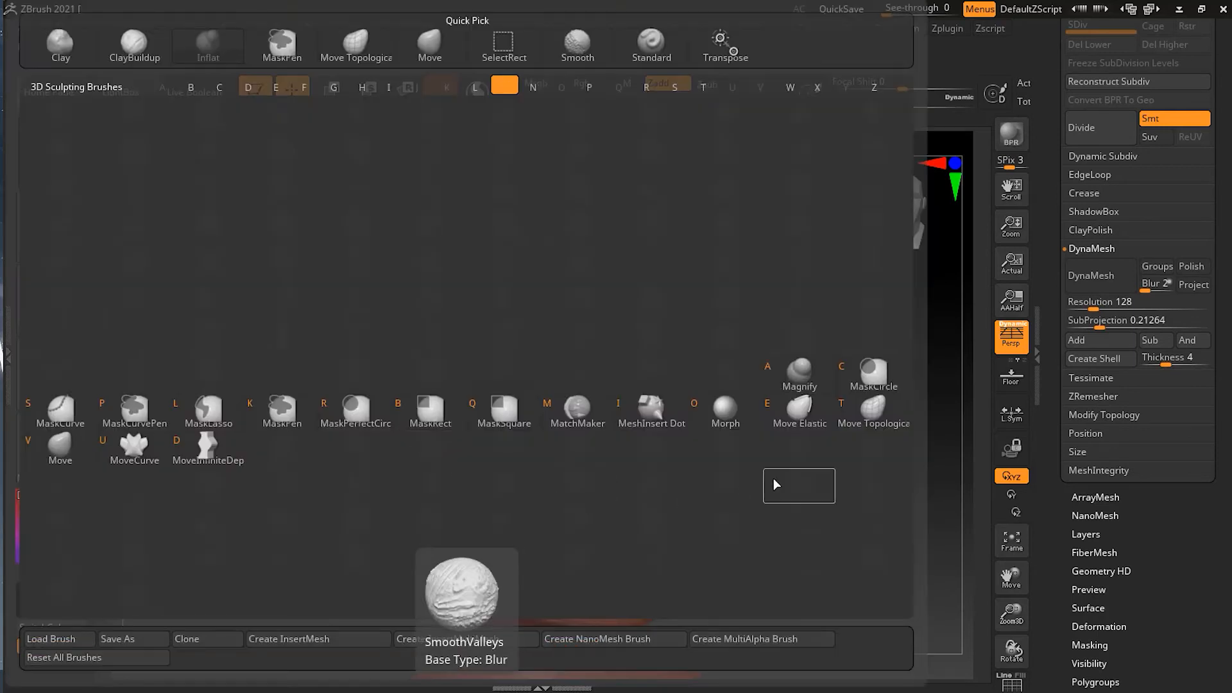
{"action": "mouse_move", "coordinate": [873, 412]}
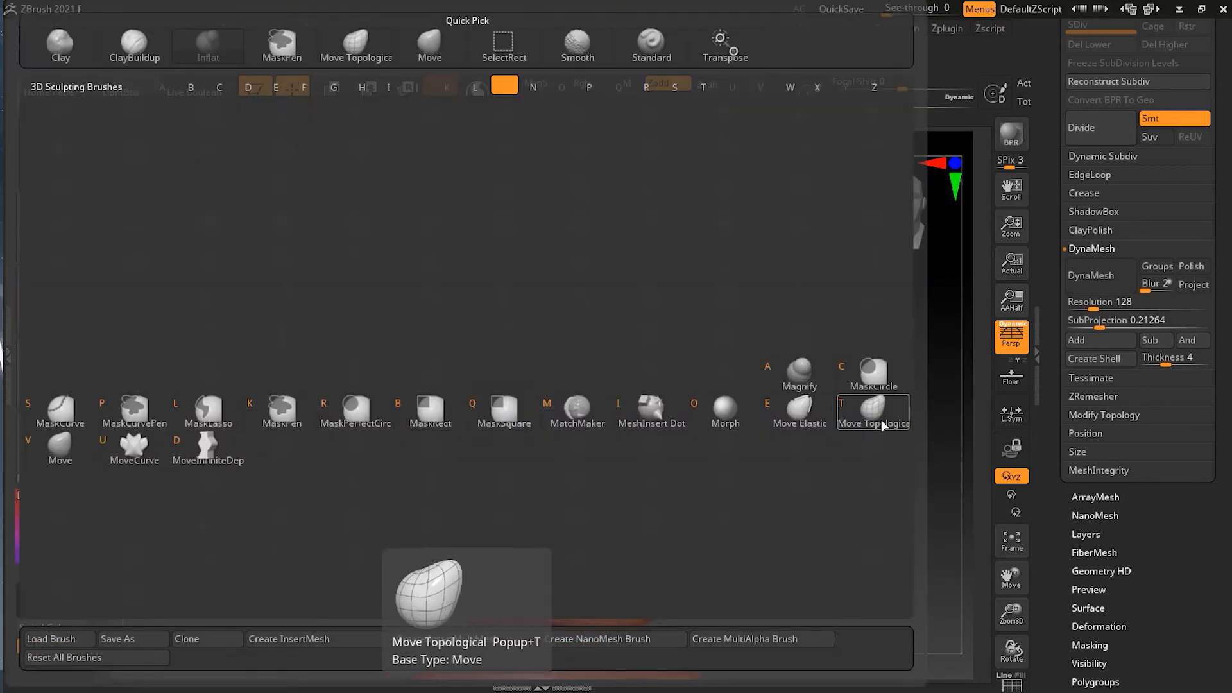
Select the Move Topological brush to pull the kid's lips toward each other.
{"action": "left_click", "coordinate": [873, 412]}
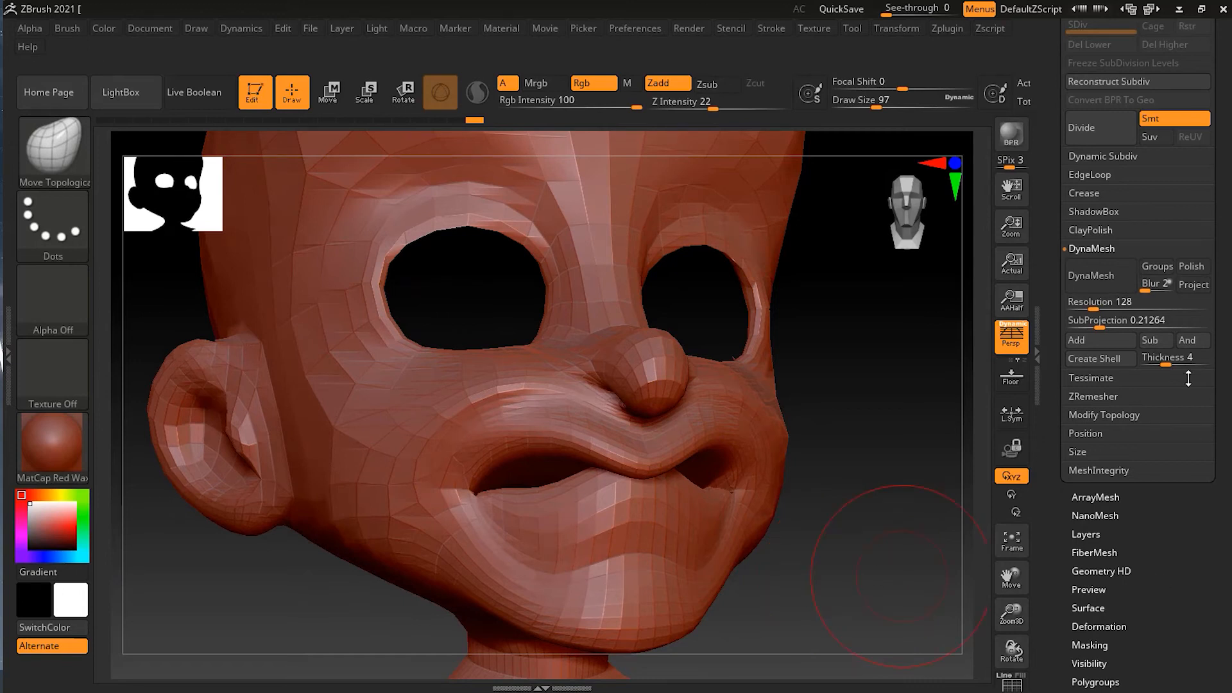
{"action": "mouse_move", "coordinate": [1100, 275]}
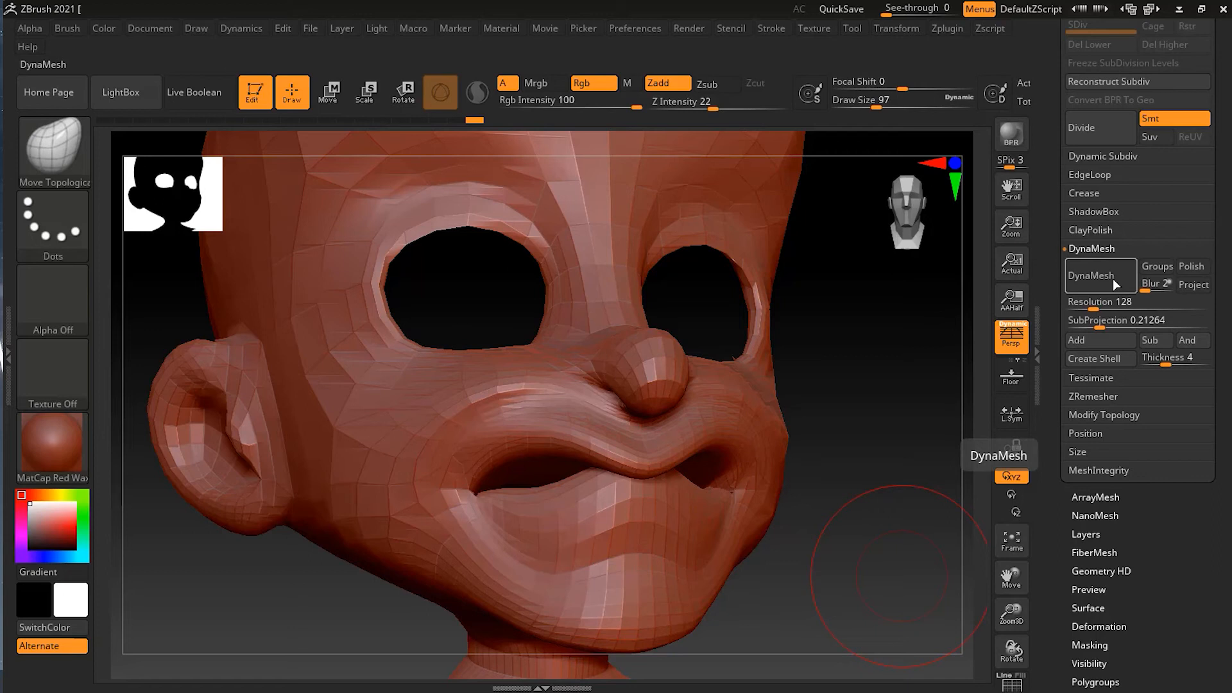
Run Geometry > DynaMesh on Kid2 so the lips fuse and the eye openings fill.
{"action": "left_click", "coordinate": [1099, 275]}
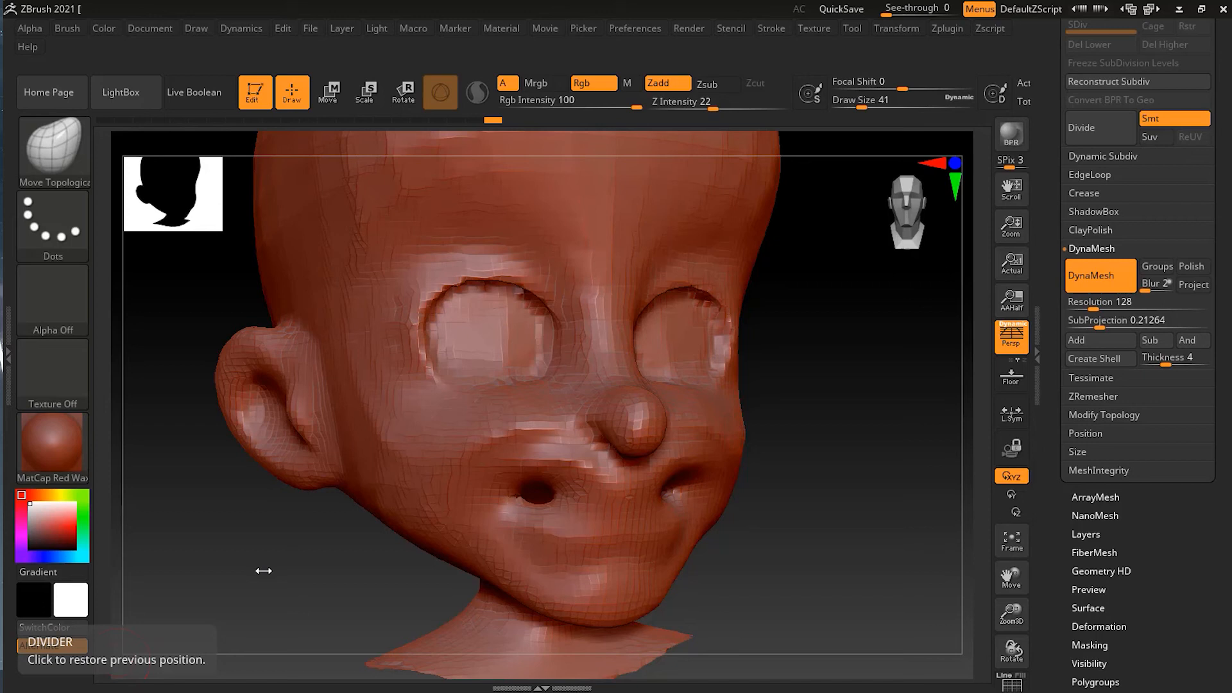
{"action": "mouse_move", "coordinate": [282, 613]}
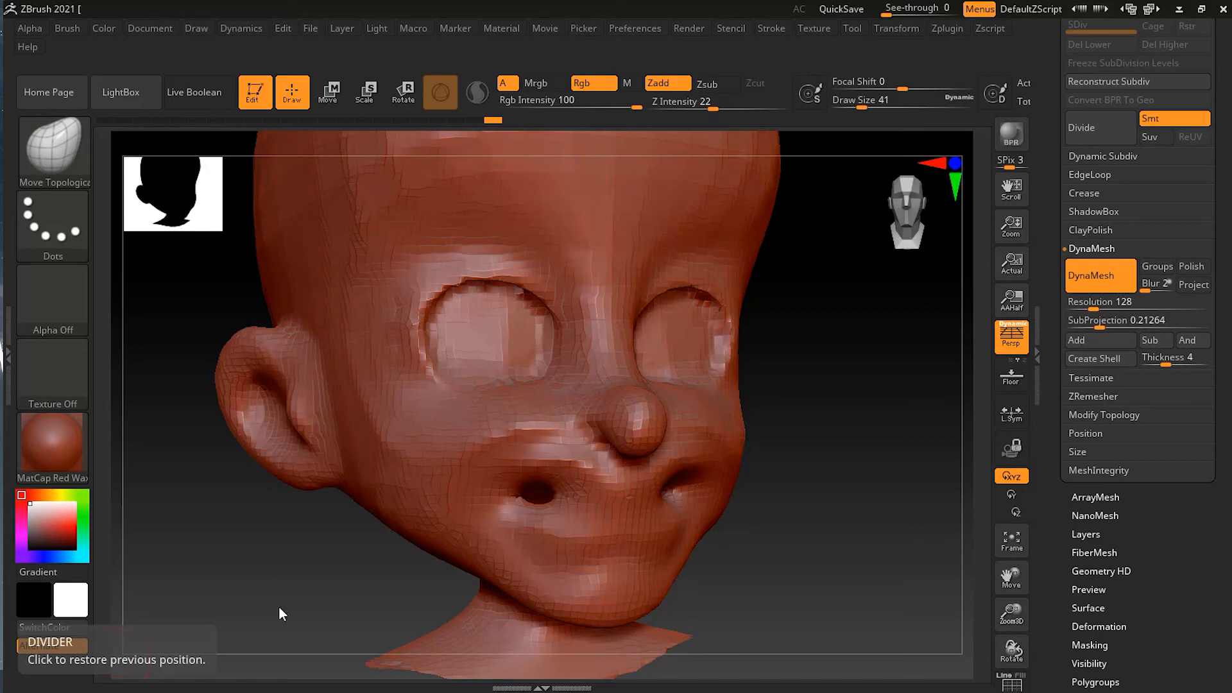
{"action": "mouse_move", "coordinate": [580, 562]}
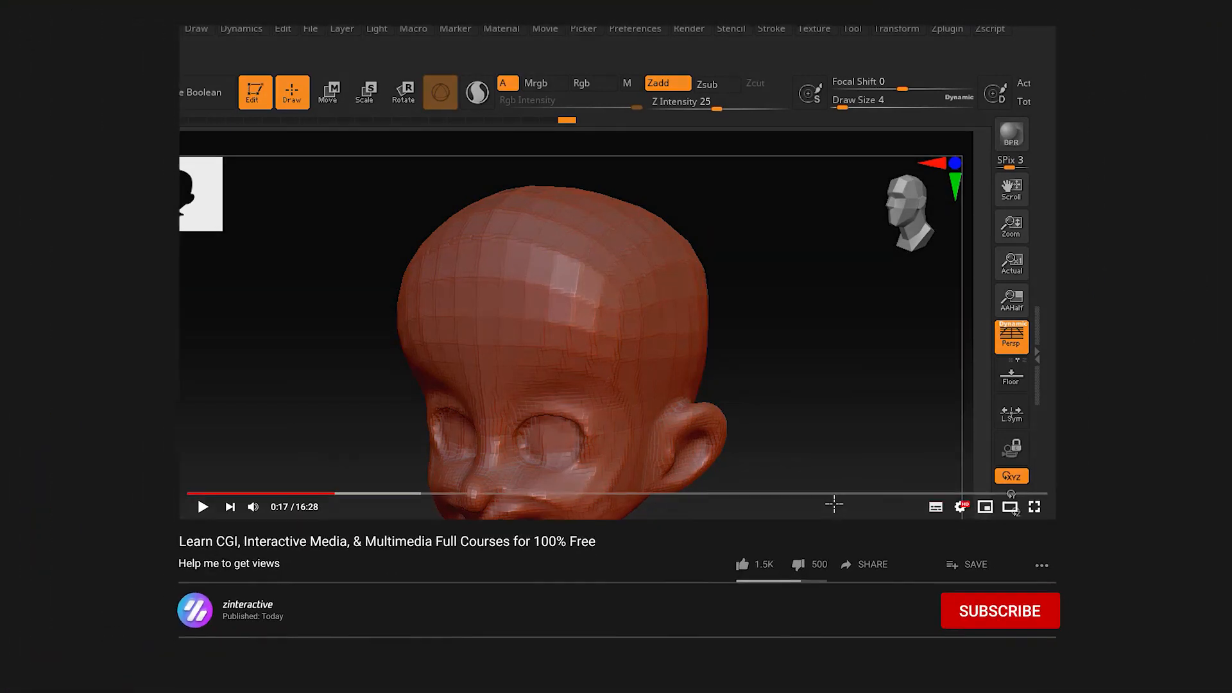
Subscribe to the tutorial's channel and turn on all upload notifications.
{"action": "left_click", "coordinate": [999, 611]}
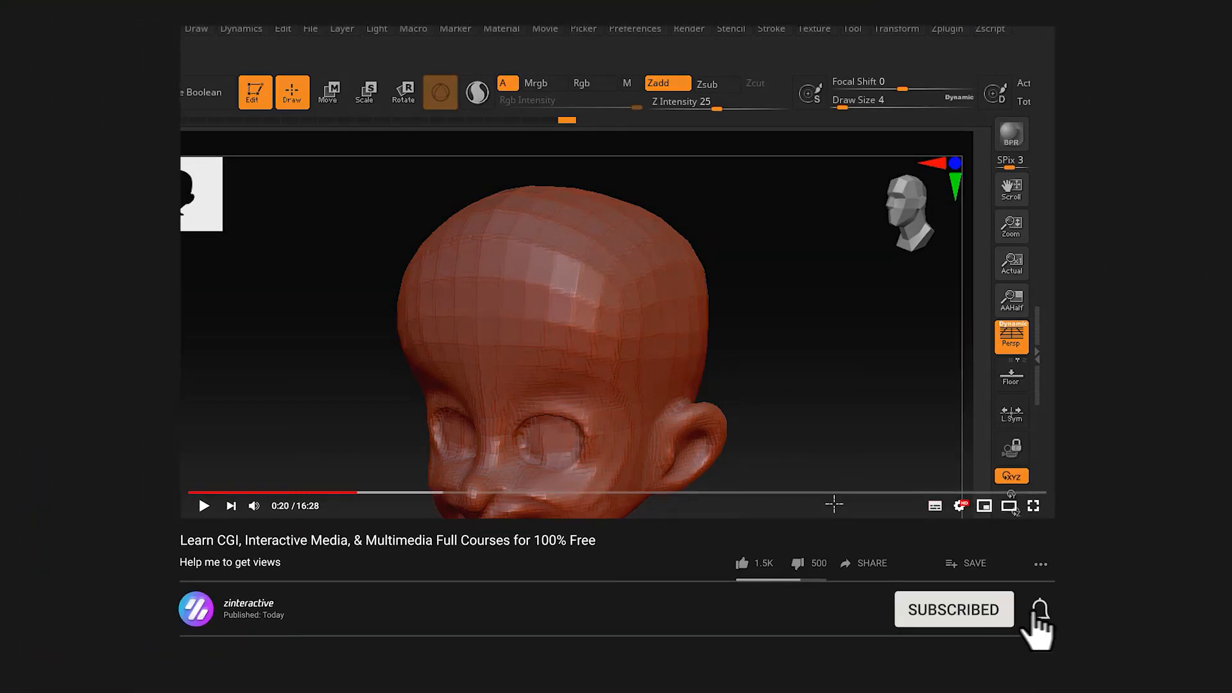
{"action": "left_click", "coordinate": [1039, 608]}
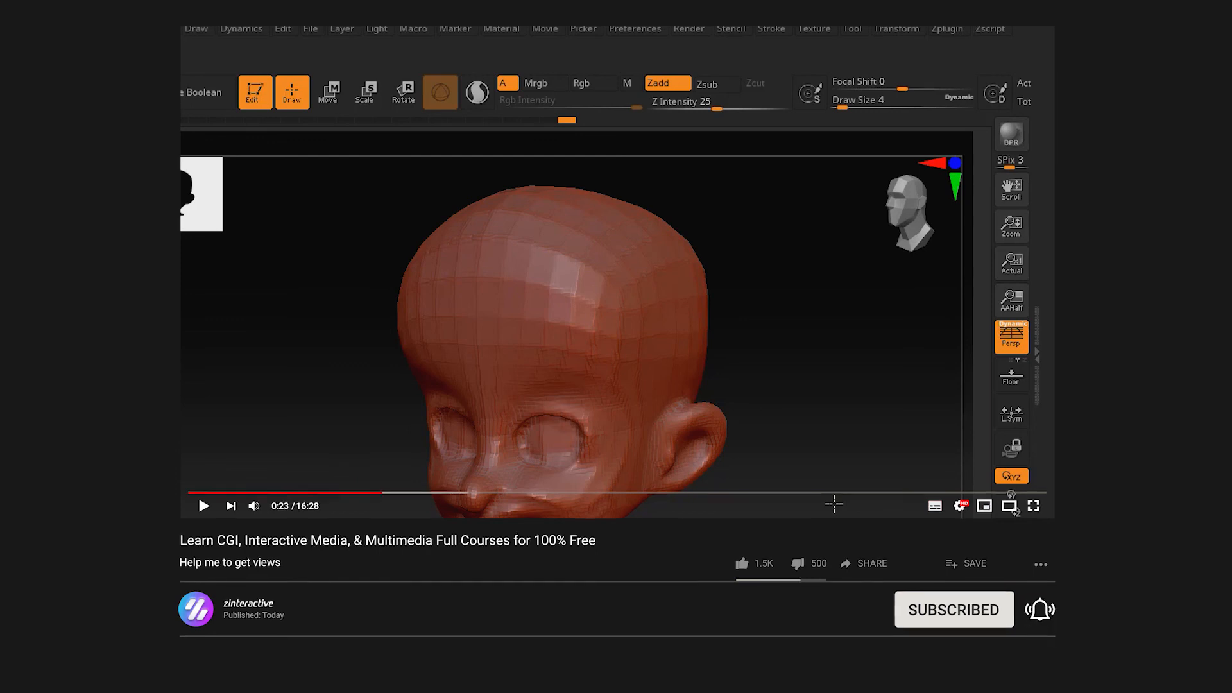